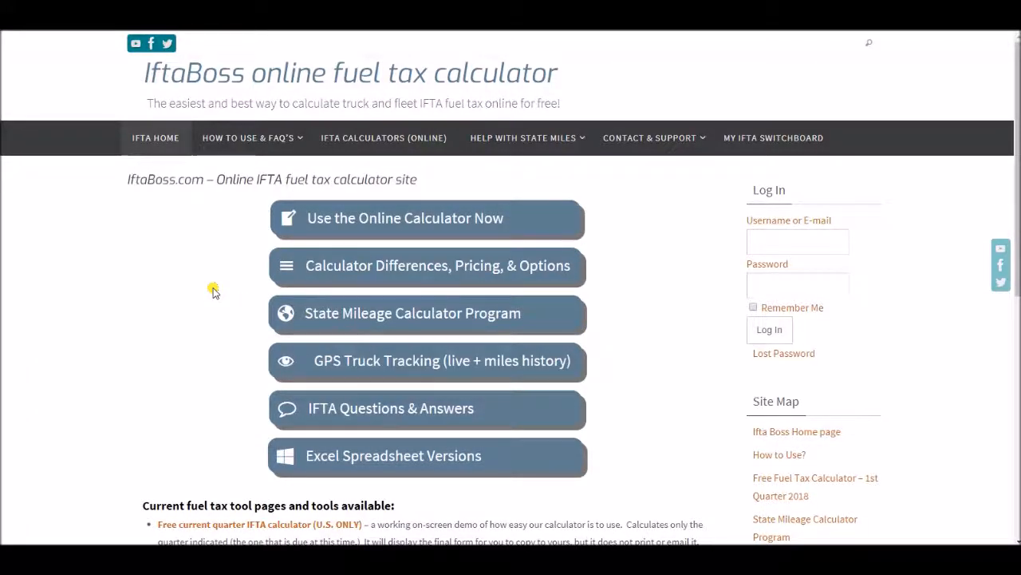
{"action": "mouse_move", "coordinate": [268, 313]}
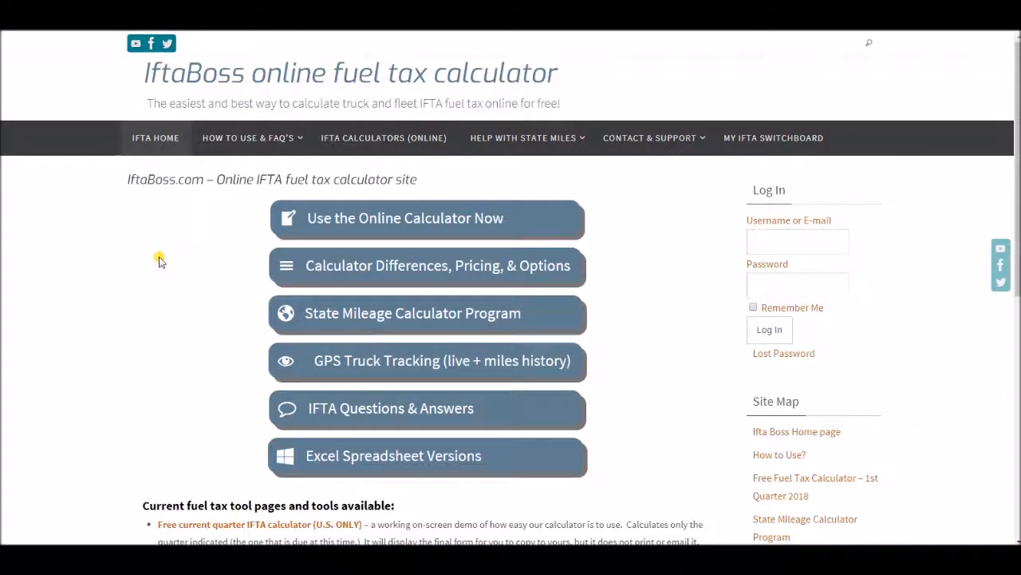
{"action": "mouse_move", "coordinate": [166, 253]}
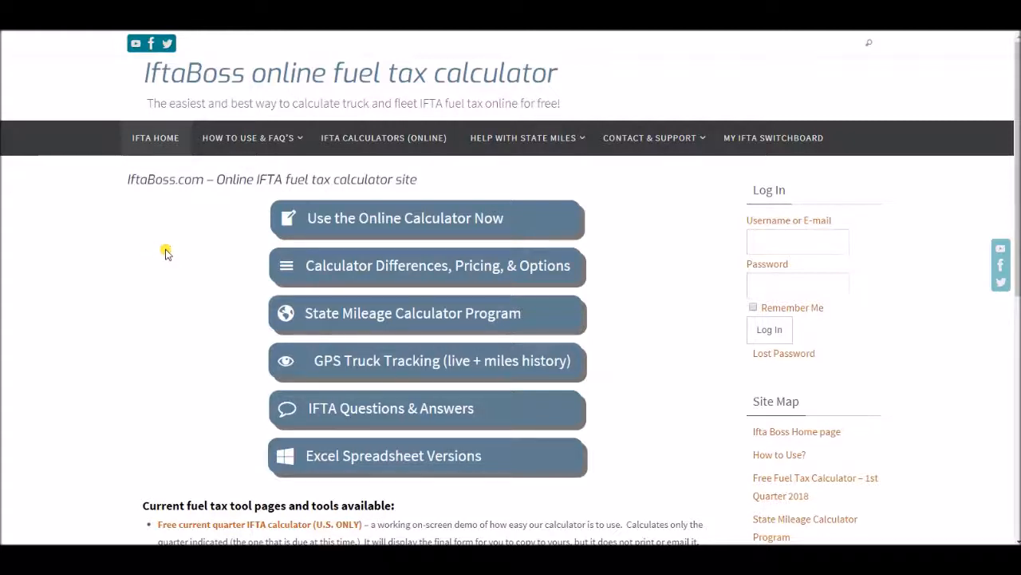
{"action": "mouse_move", "coordinate": [719, 249]}
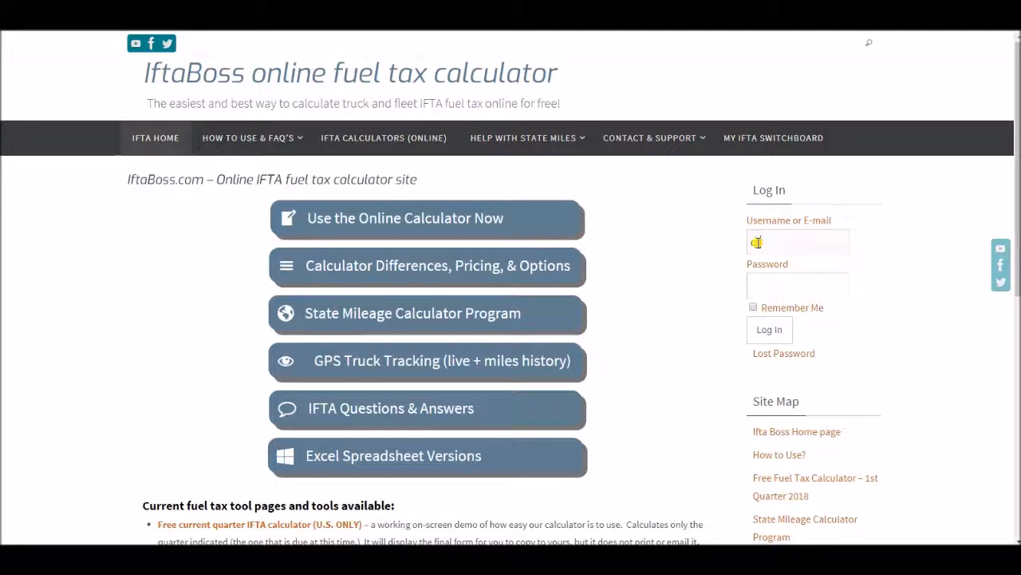
- Log in to the fuel tax account as user 'test' with its password
{"action": "type", "text": "test"}
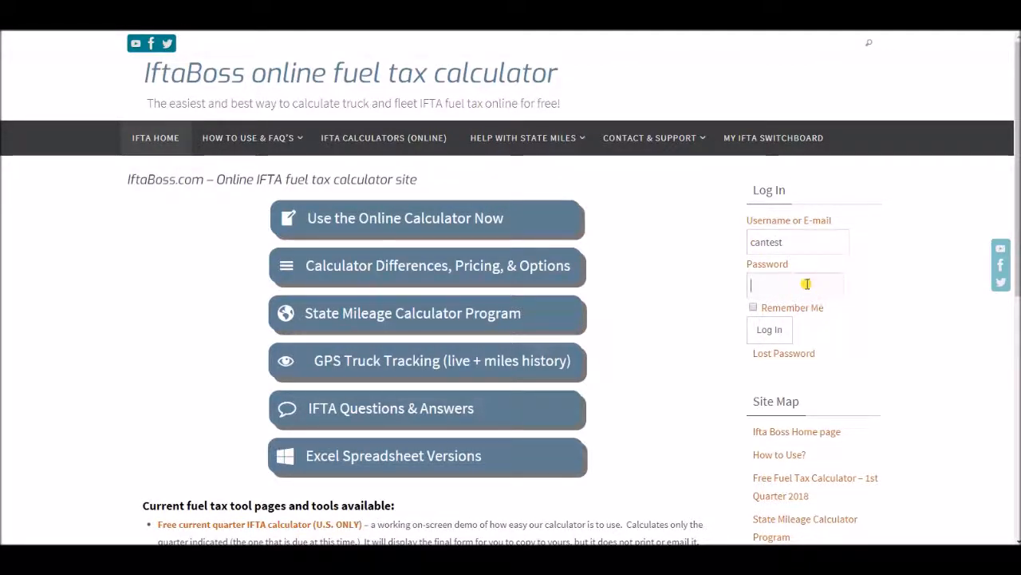
{"action": "type", "text": "•"}
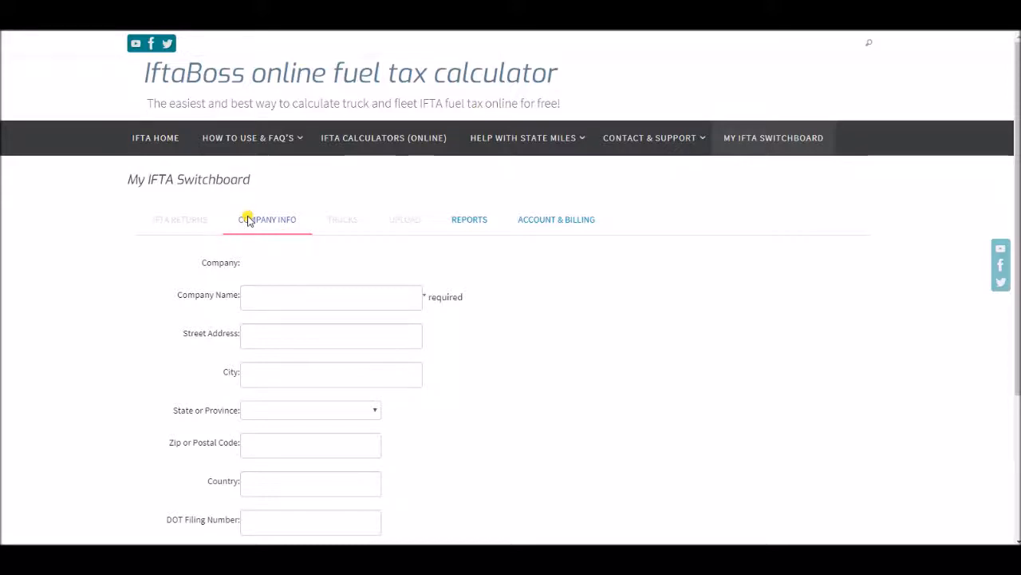
{"action": "mouse_move", "coordinate": [233, 222]}
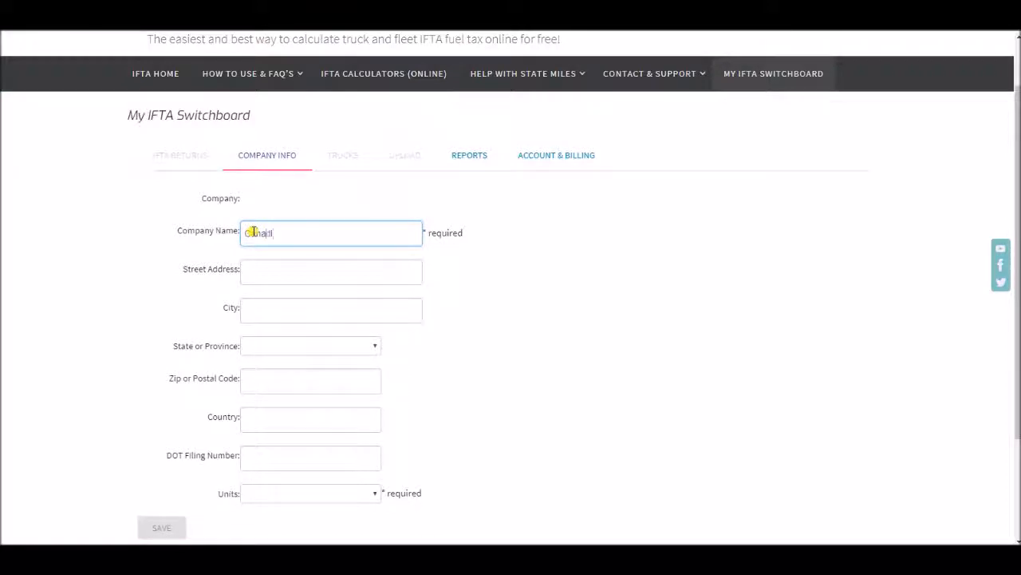
- Save the company profile named 'Canadian Test' with Metric measurement units
{"action": "type", "text": "Canadian Test"}
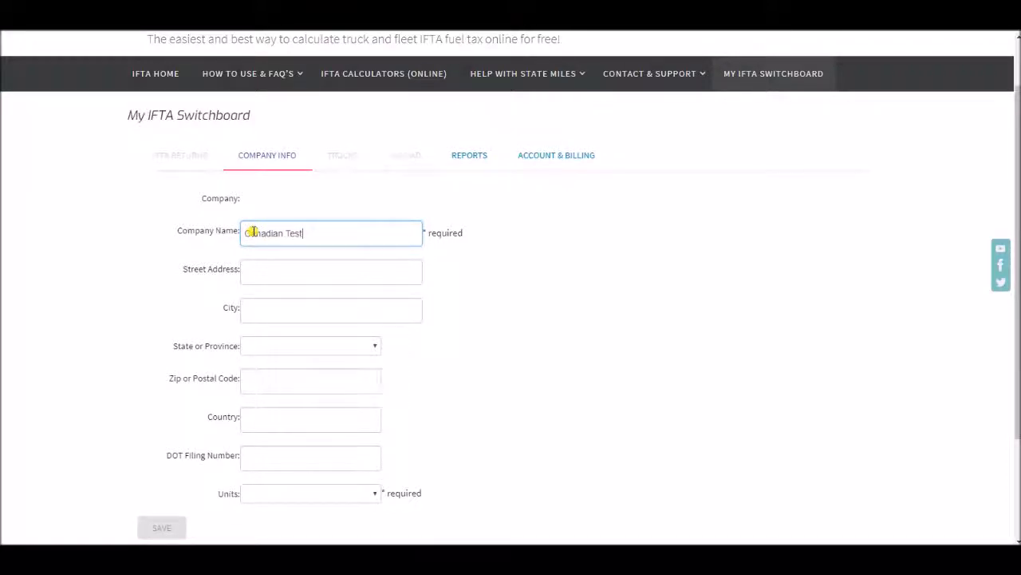
{"action": "left_click", "coordinate": [331, 272]}
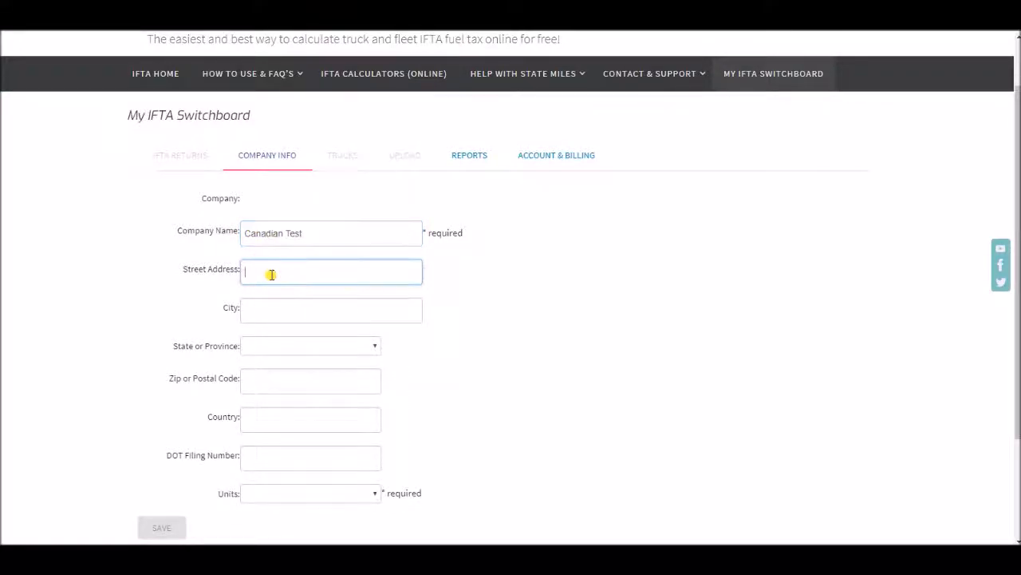
{"action": "mouse_move", "coordinate": [316, 389]}
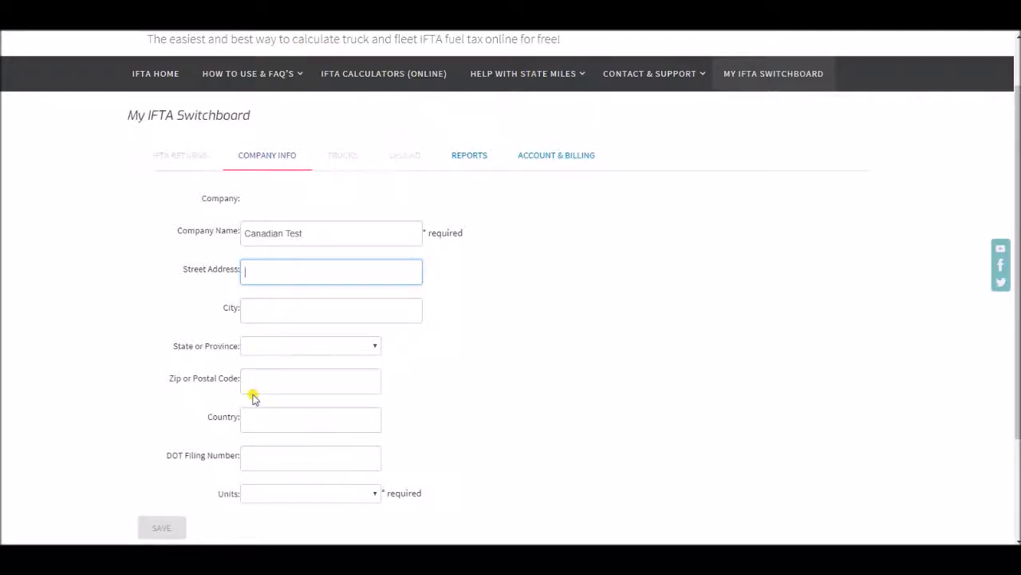
{"action": "mouse_move", "coordinate": [295, 498]}
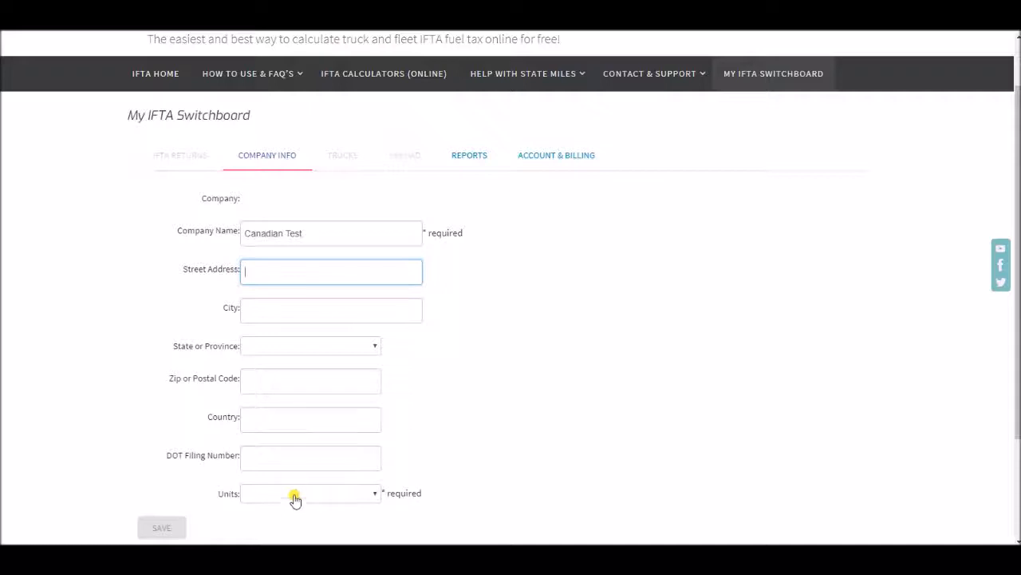
{"action": "scroll", "scroll_direction": "down", "scroll_amount": 3}
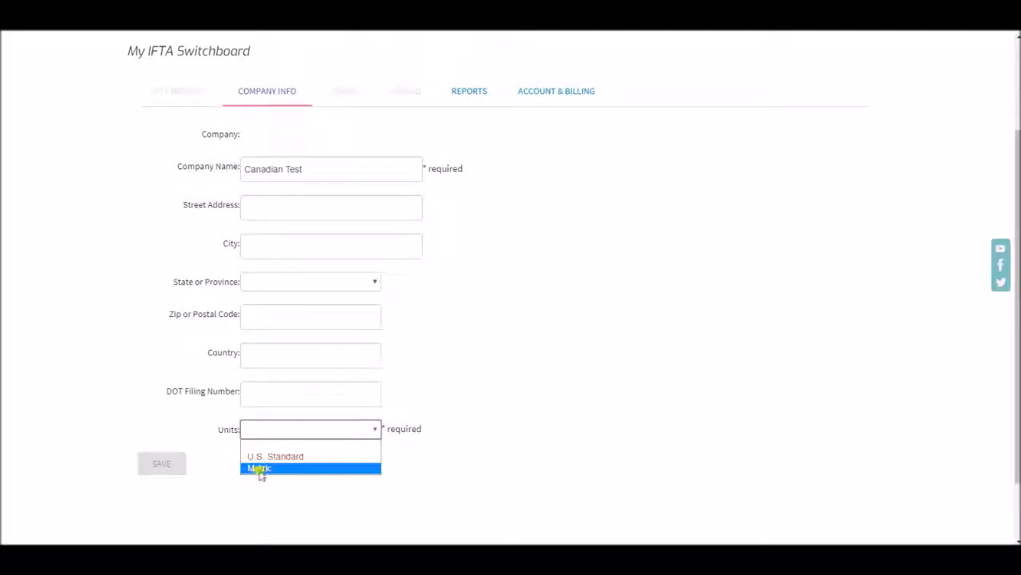
{"action": "left_click", "coordinate": [258, 469]}
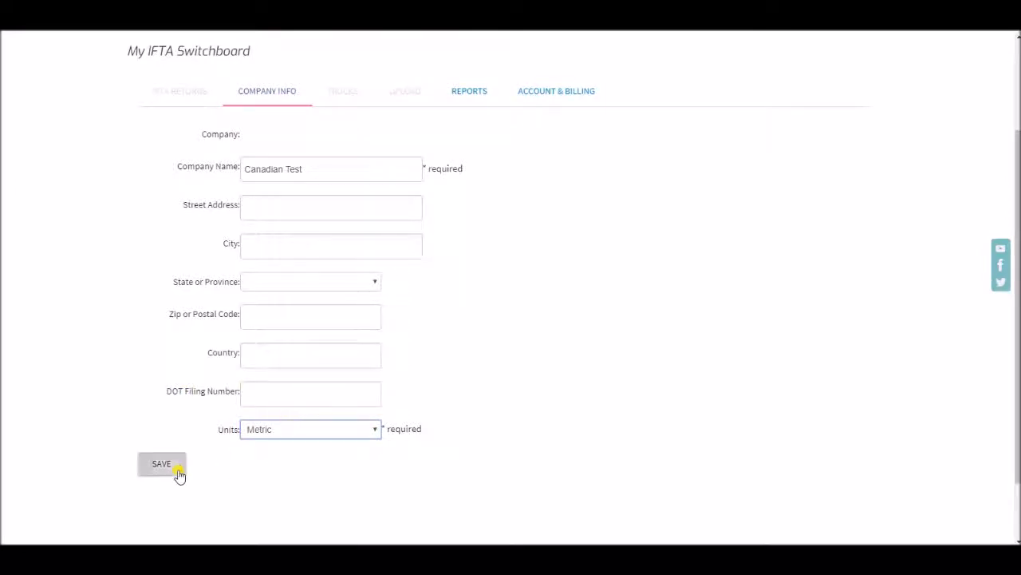
{"action": "left_click", "coordinate": [161, 463]}
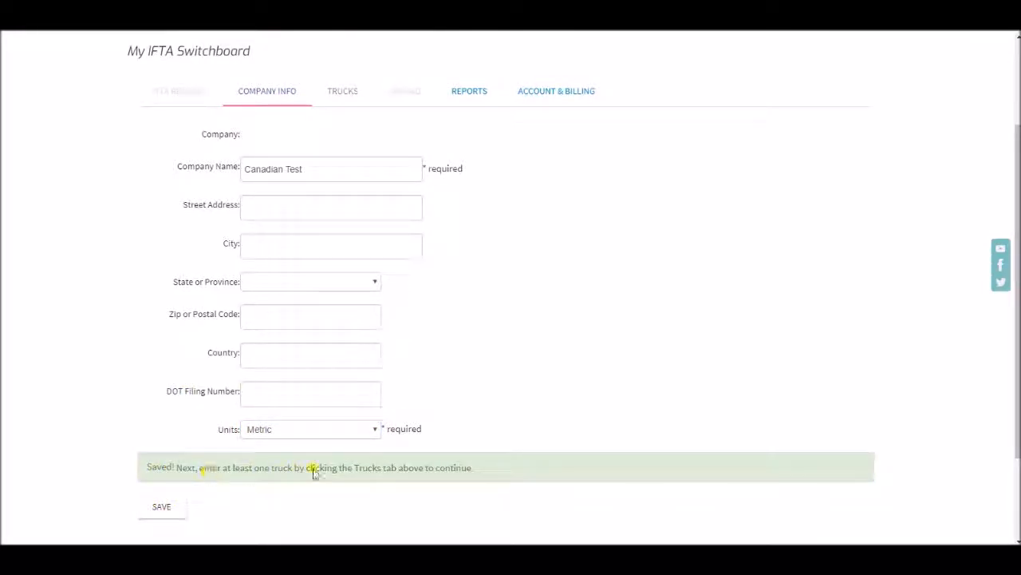
{"action": "mouse_move", "coordinate": [406, 482]}
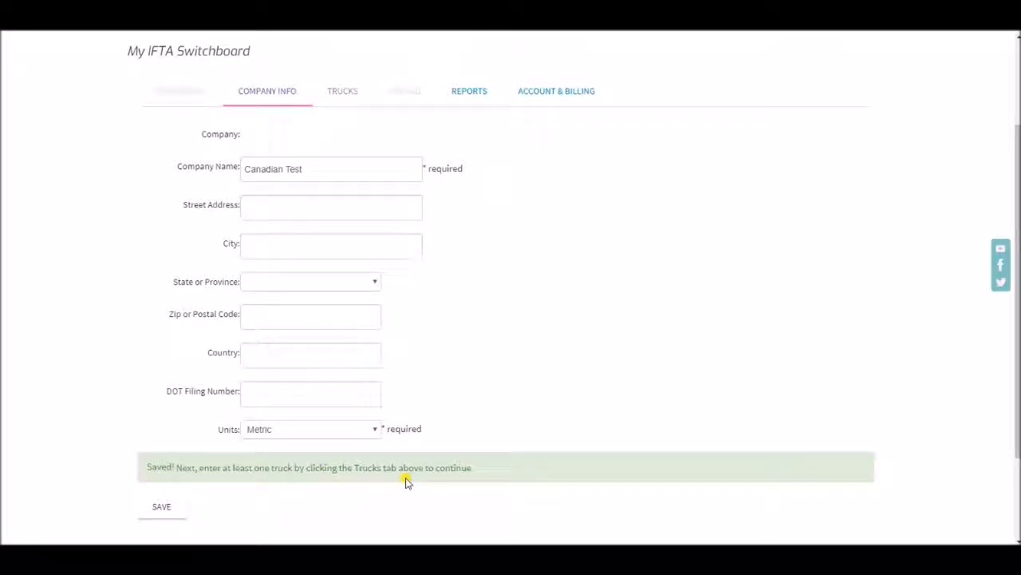
{"action": "scroll", "scroll_direction": "up", "scroll_amount": 3}
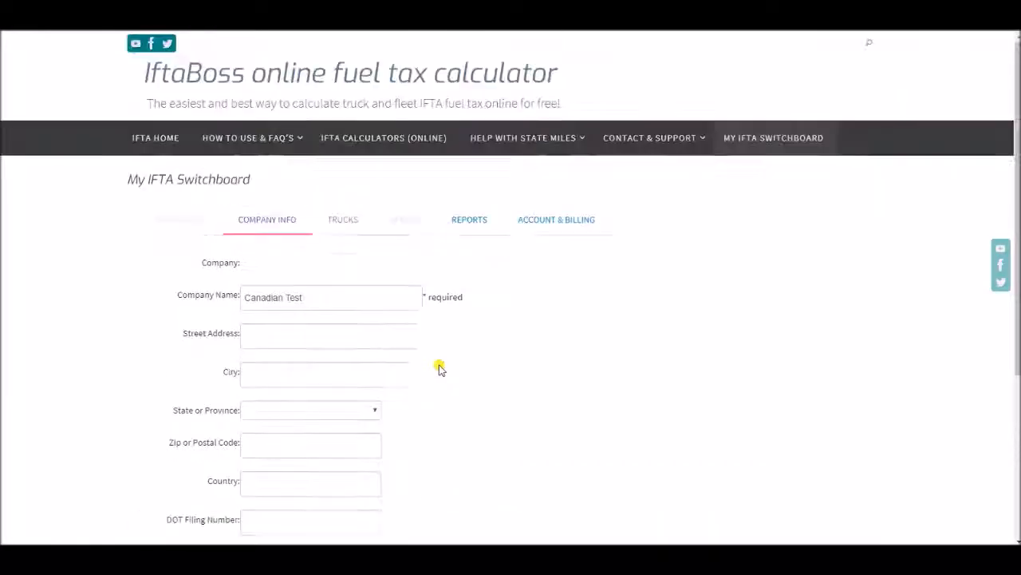
- Add truck C1 to the company's active truck list
{"action": "left_click", "coordinate": [342, 220]}
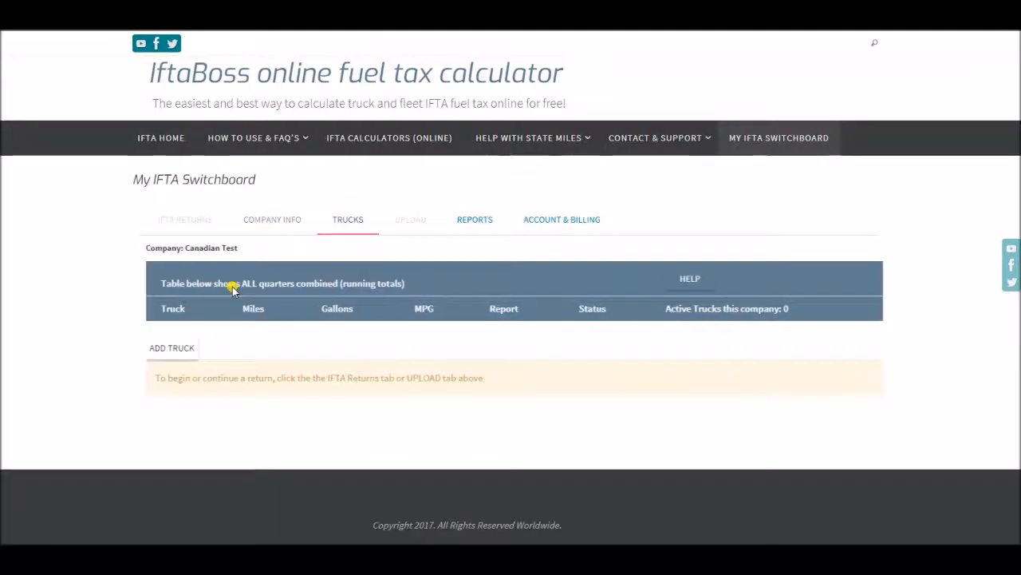
{"action": "left_click", "coordinate": [170, 348]}
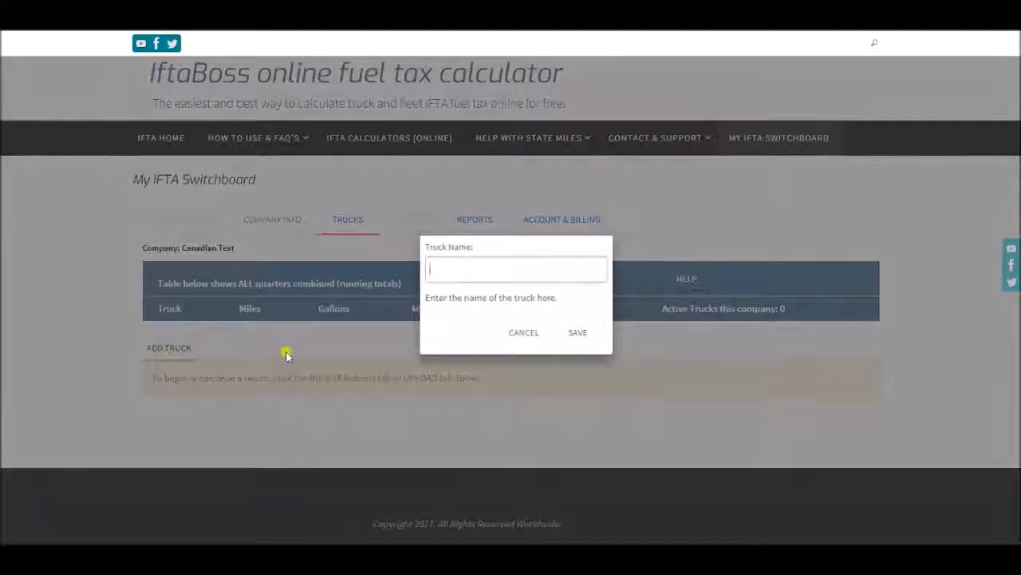
{"action": "type", "text": "C1"}
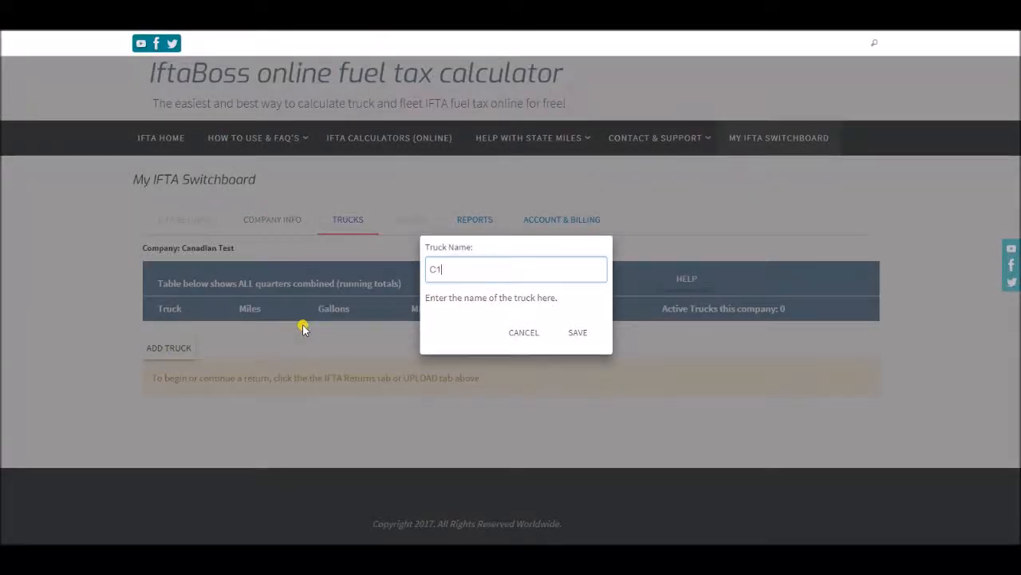
{"action": "left_click", "coordinate": [577, 332]}
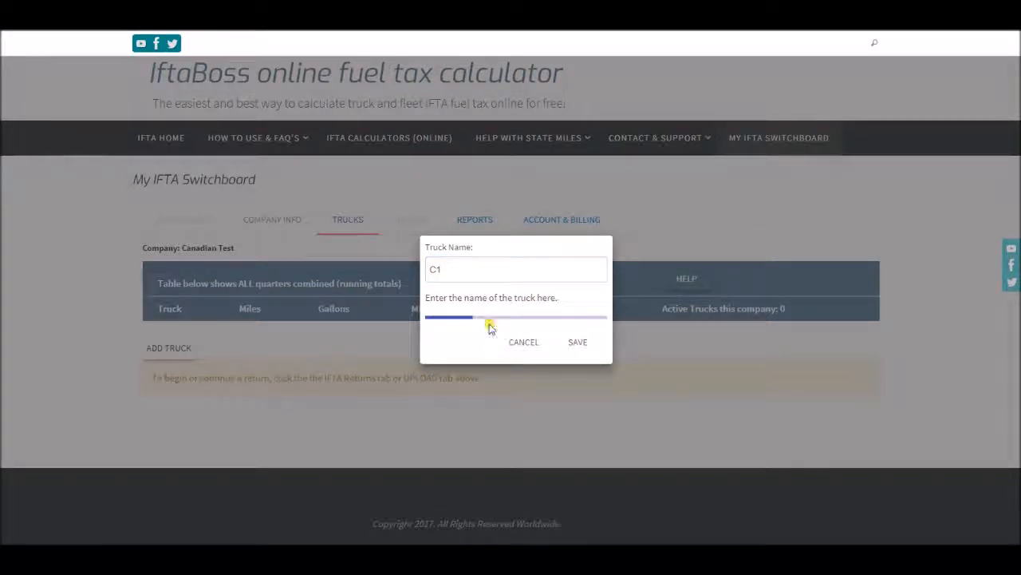
{"action": "left_click", "coordinate": [577, 341]}
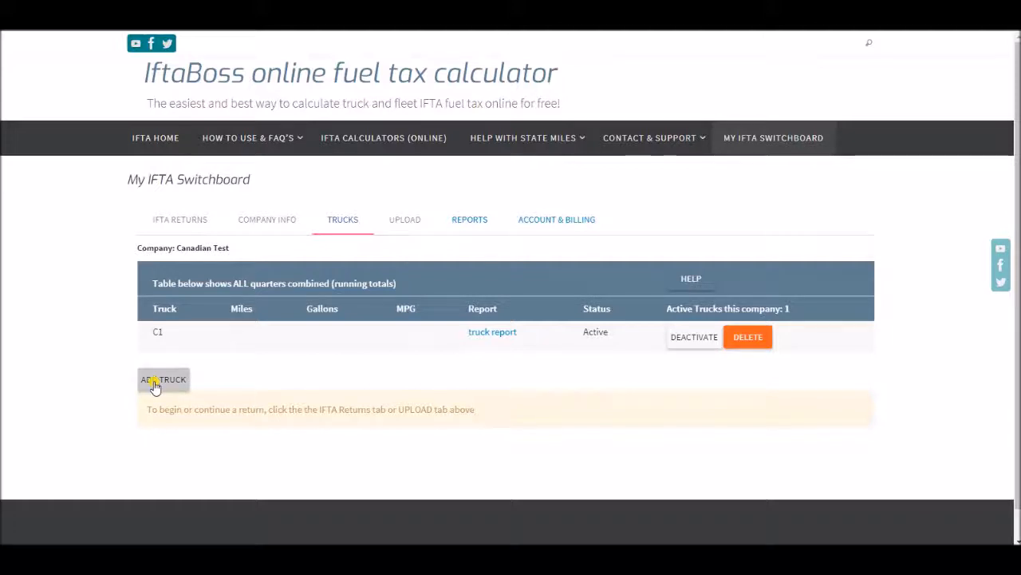
- Add a second truck, C2, to the active truck list
{"action": "left_click", "coordinate": [163, 380]}
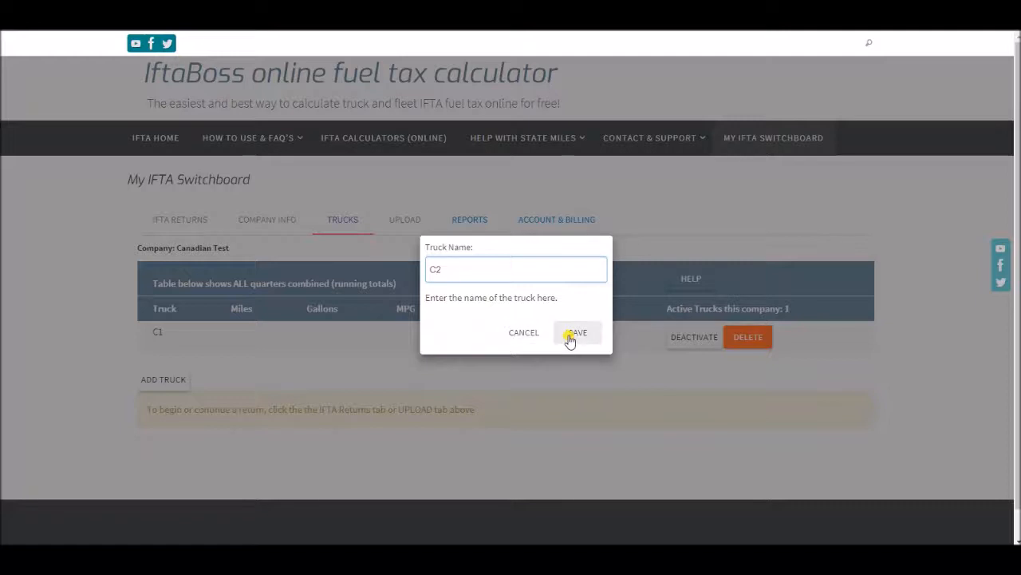
{"action": "left_click", "coordinate": [576, 332]}
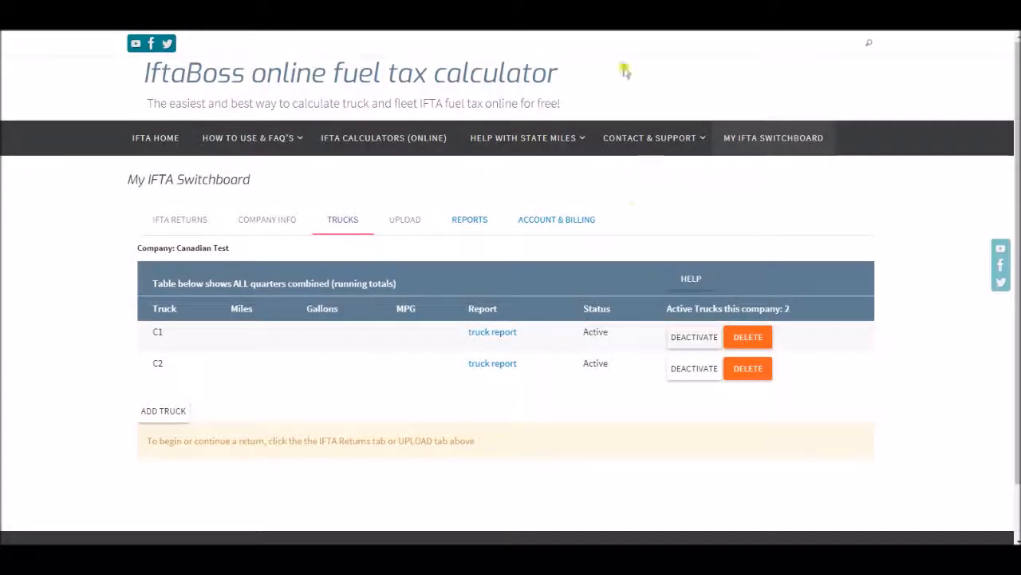
{"action": "mouse_move", "coordinate": [93, 242]}
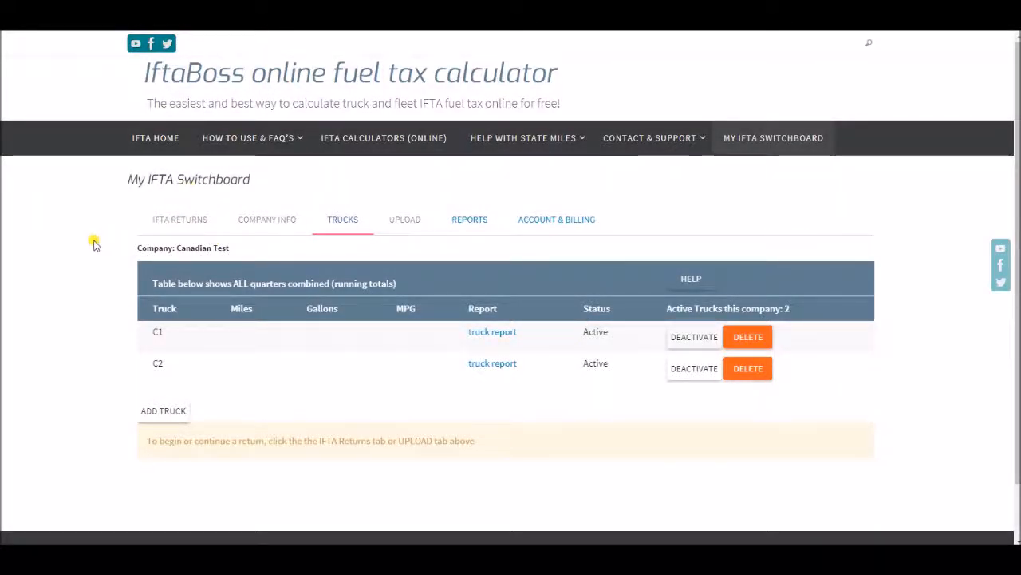
{"action": "mouse_move", "coordinate": [174, 225]}
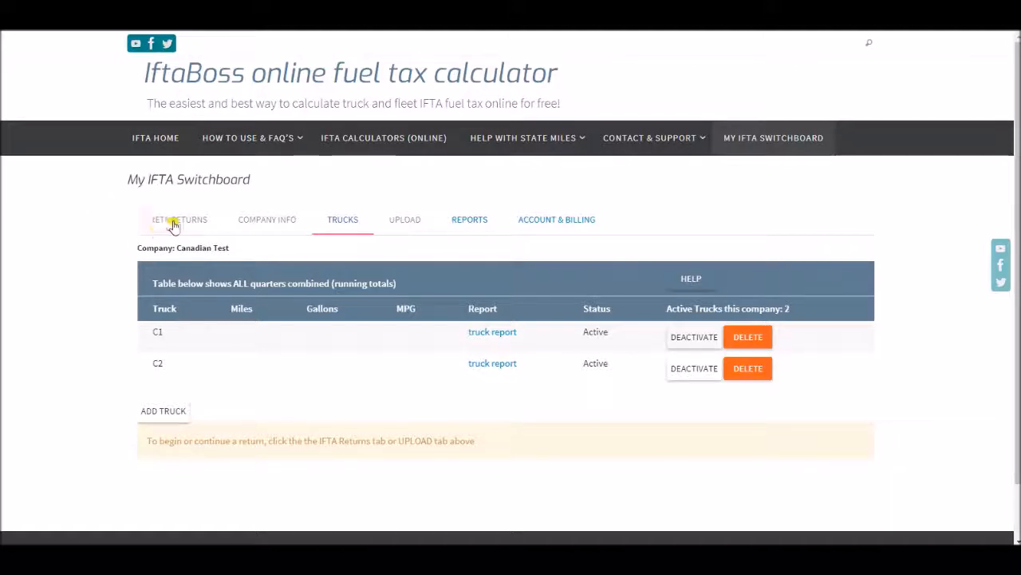
- Create a new IFTA return for year 2018, quarter 1, for Canadian Test
{"action": "left_click", "coordinate": [178, 221]}
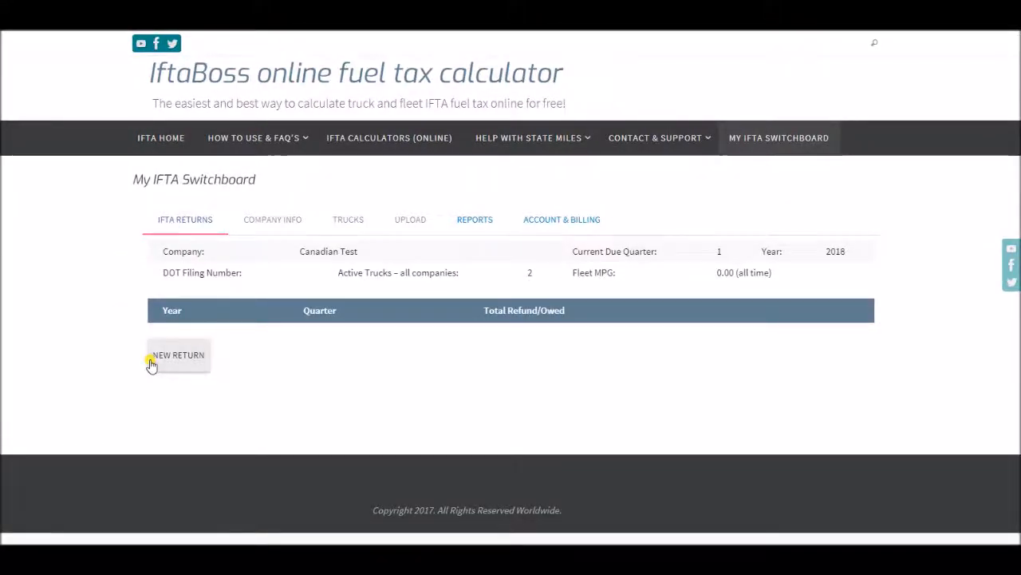
{"action": "left_click", "coordinate": [179, 355]}
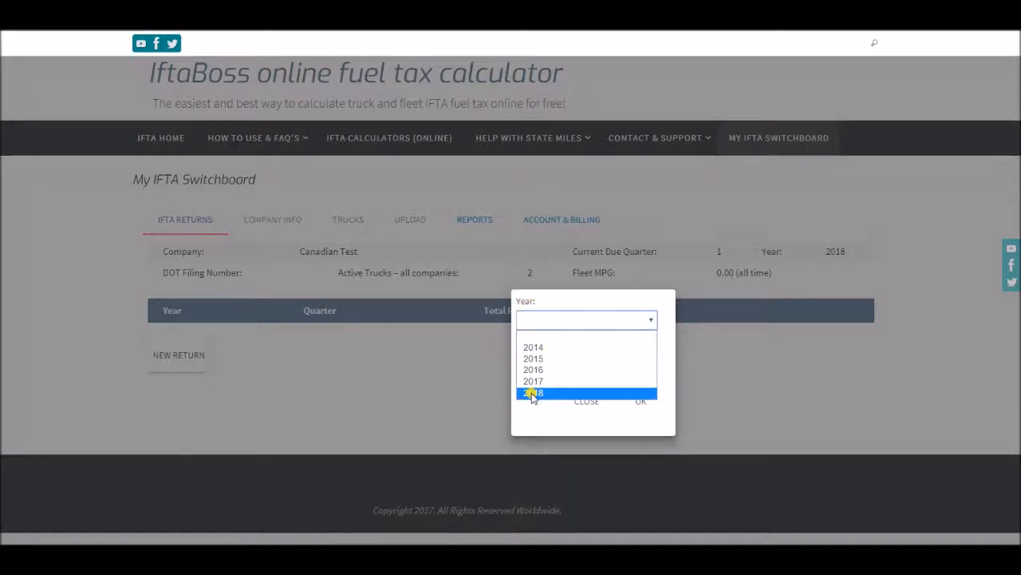
{"action": "left_click", "coordinate": [533, 393]}
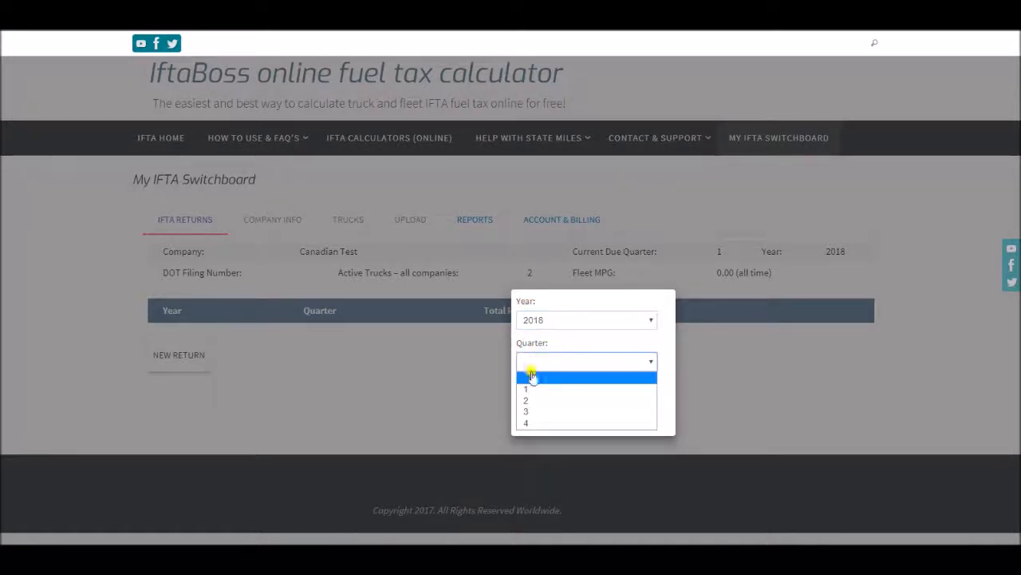
{"action": "left_click", "coordinate": [525, 388]}
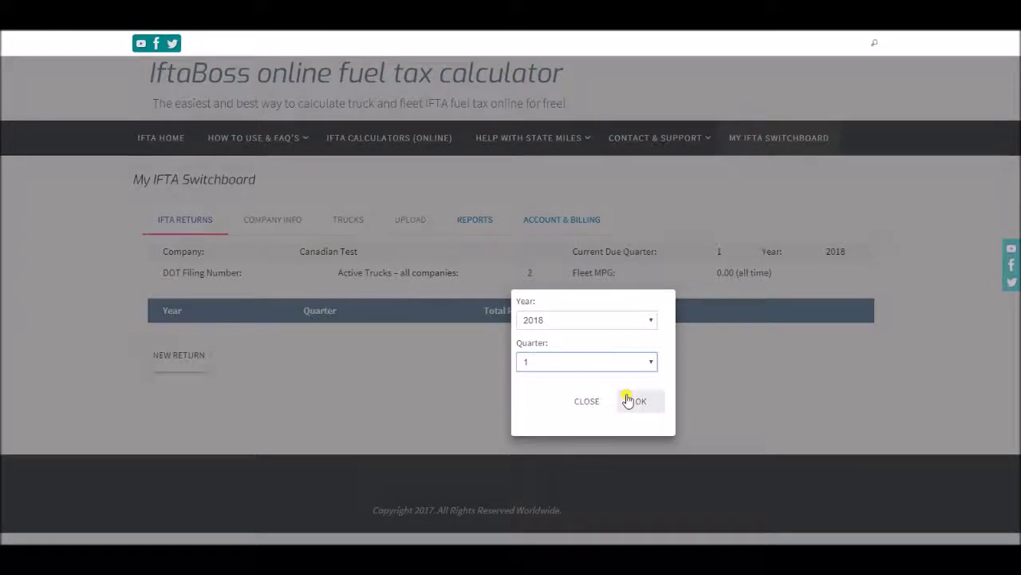
{"action": "left_click", "coordinate": [640, 401]}
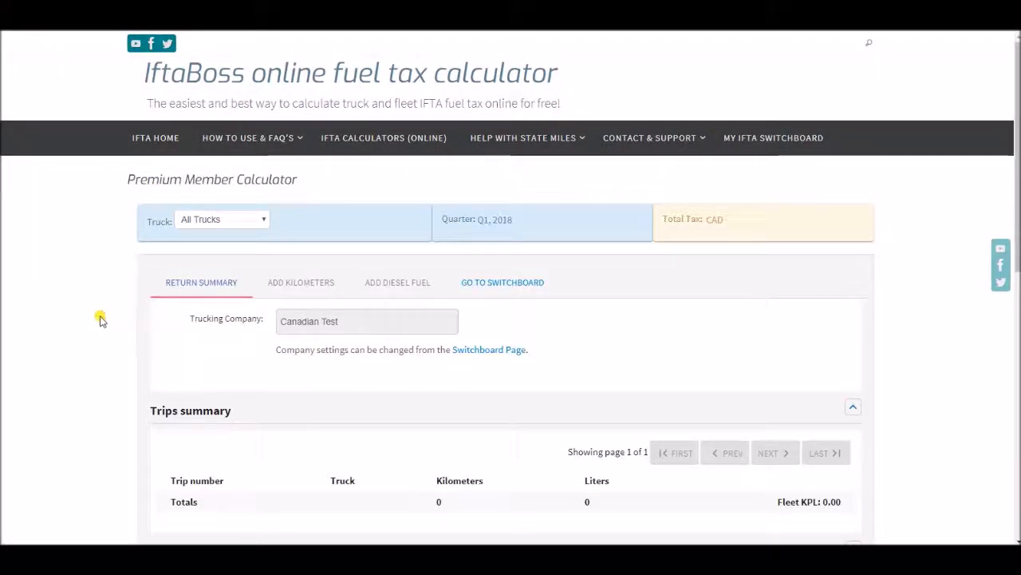
- Bring up the Add Kilometers entry form on the Q1 2018 return calculator
{"action": "scroll", "scroll_direction": "down", "scroll_amount": 3}
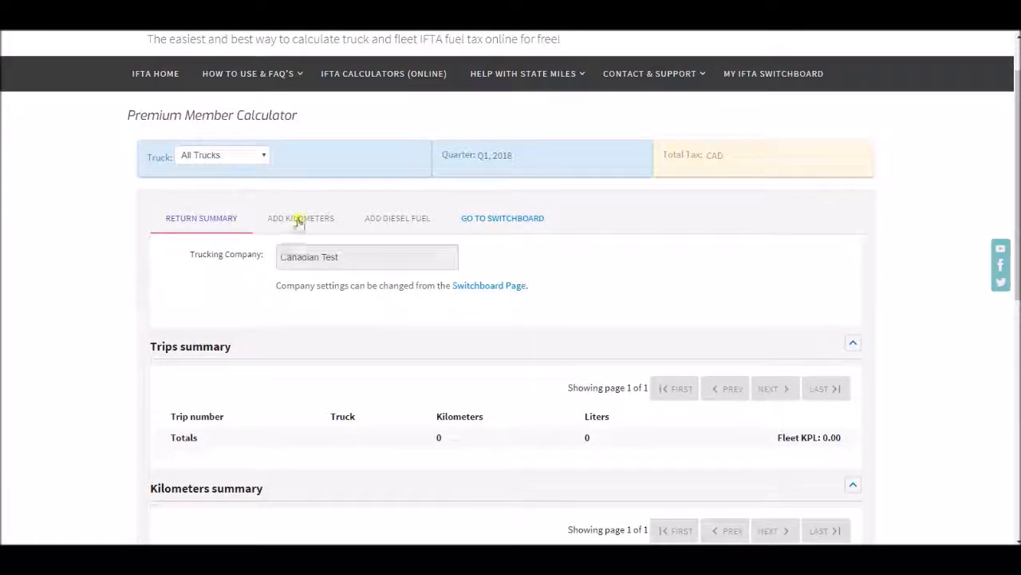
{"action": "mouse_move", "coordinate": [351, 217]}
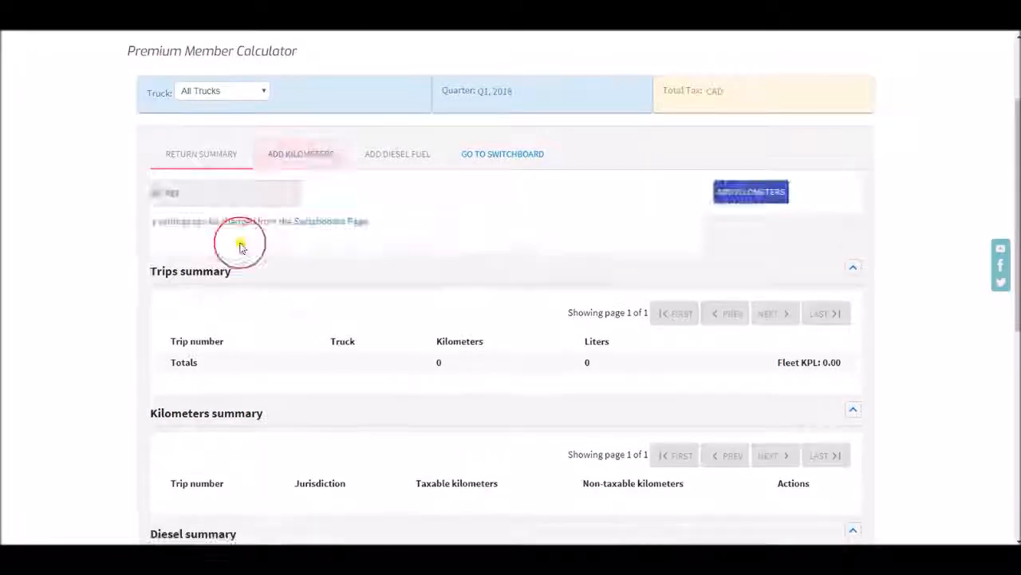
{"action": "left_click", "coordinate": [300, 154]}
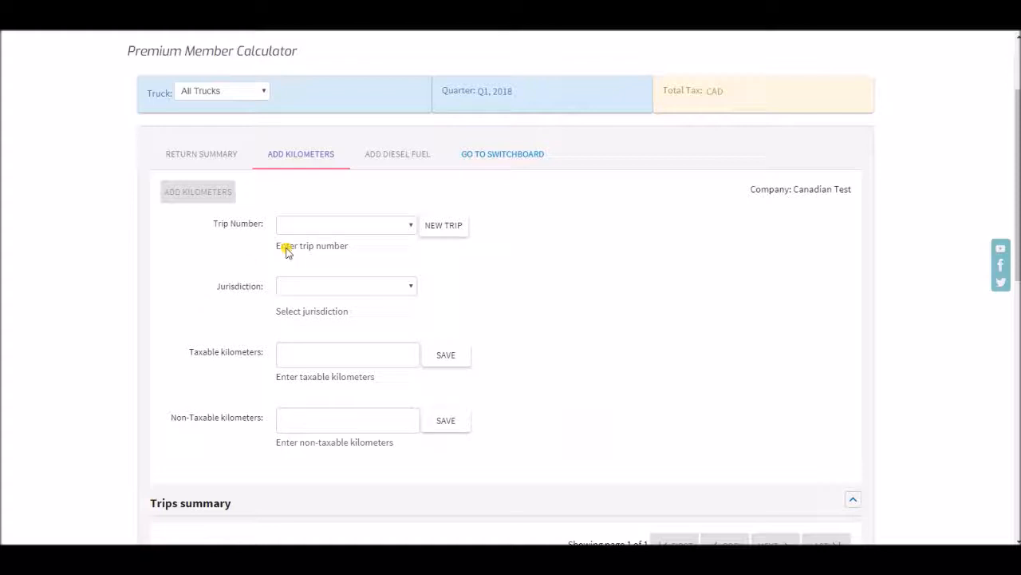
- Create trip TruckC1-trip1 assigned to truck C1 and save it
{"action": "left_click", "coordinate": [444, 225]}
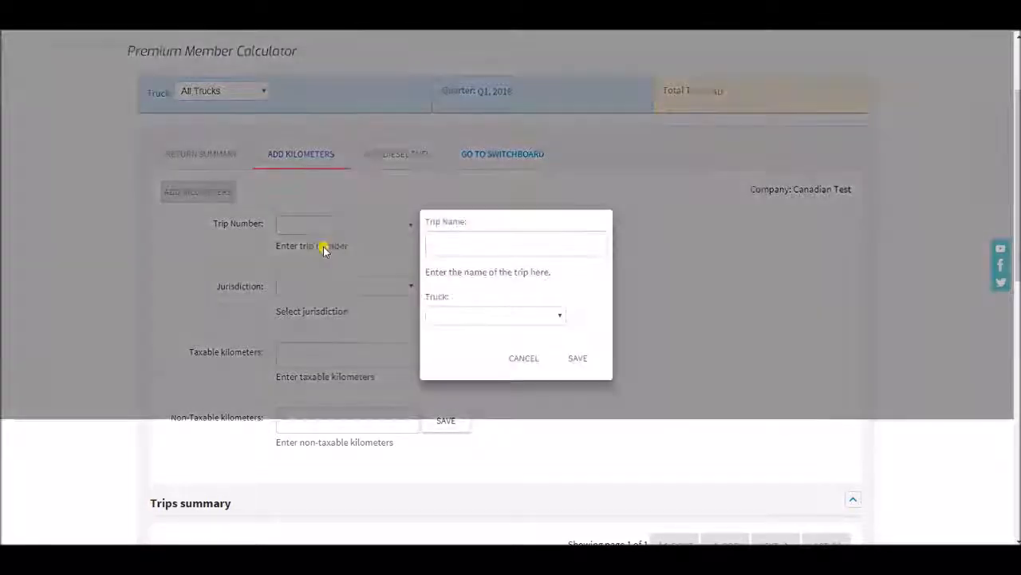
{"action": "left_click", "coordinate": [516, 243]}
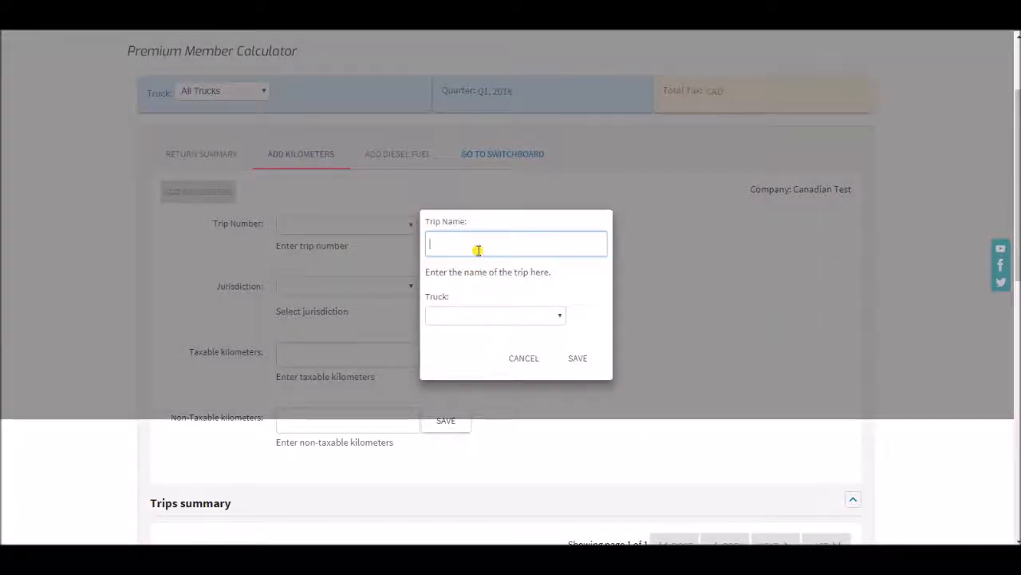
{"action": "type", "text": "Truck"}
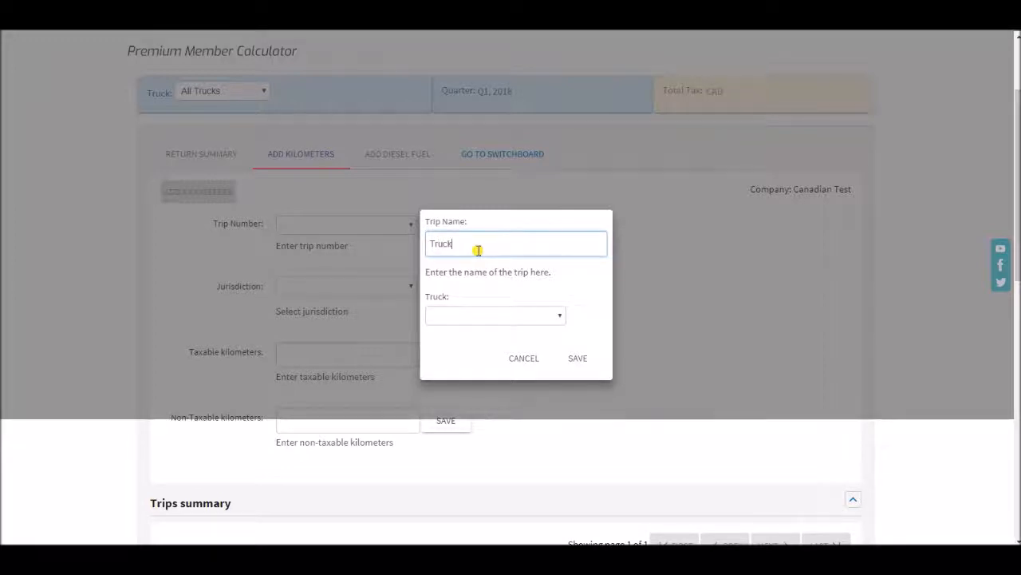
{"action": "type", "text": "C1-trip1"}
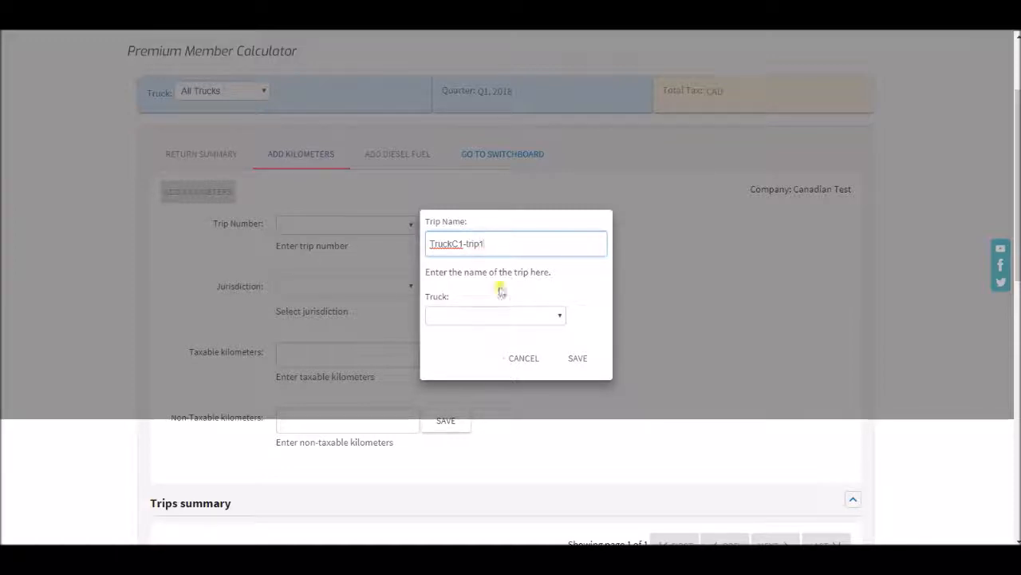
{"action": "left_click", "coordinate": [495, 316]}
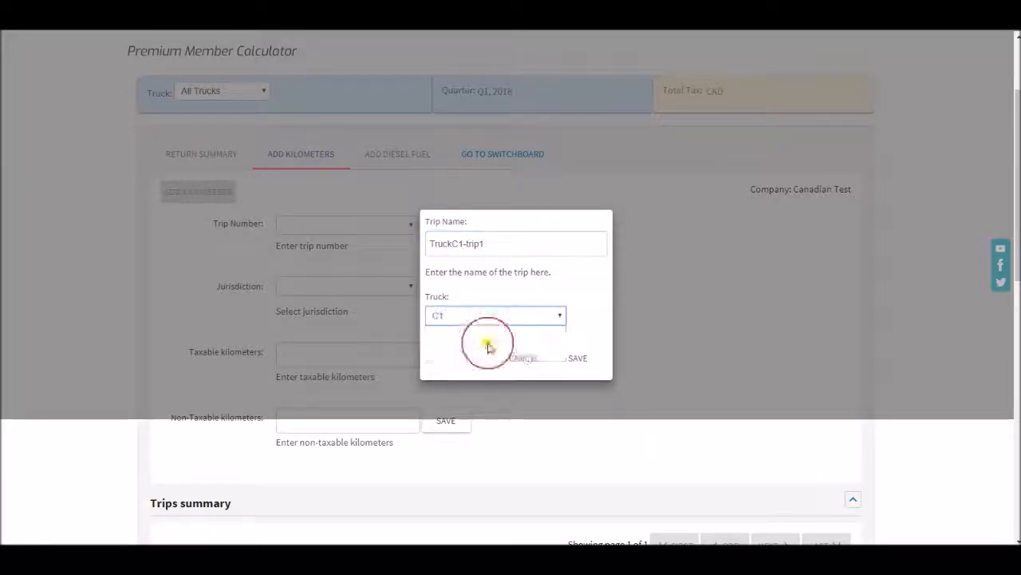
{"action": "left_click", "coordinate": [365, 284]}
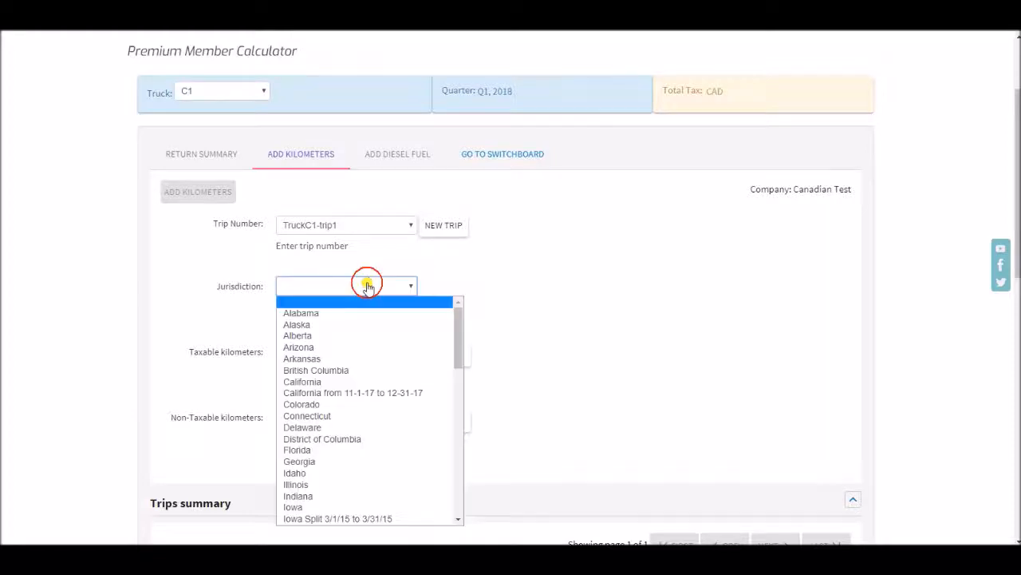
{"action": "mouse_move", "coordinate": [325, 433]}
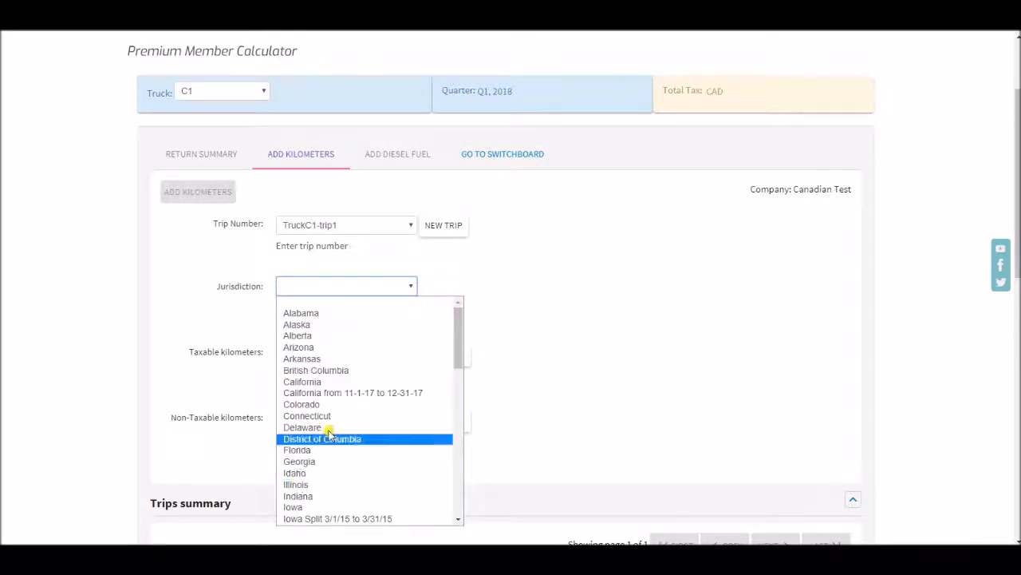
- Record 1,987 taxable kilometers in Colorado plus Arkansas kilometers for the trip
{"action": "left_click", "coordinate": [301, 403]}
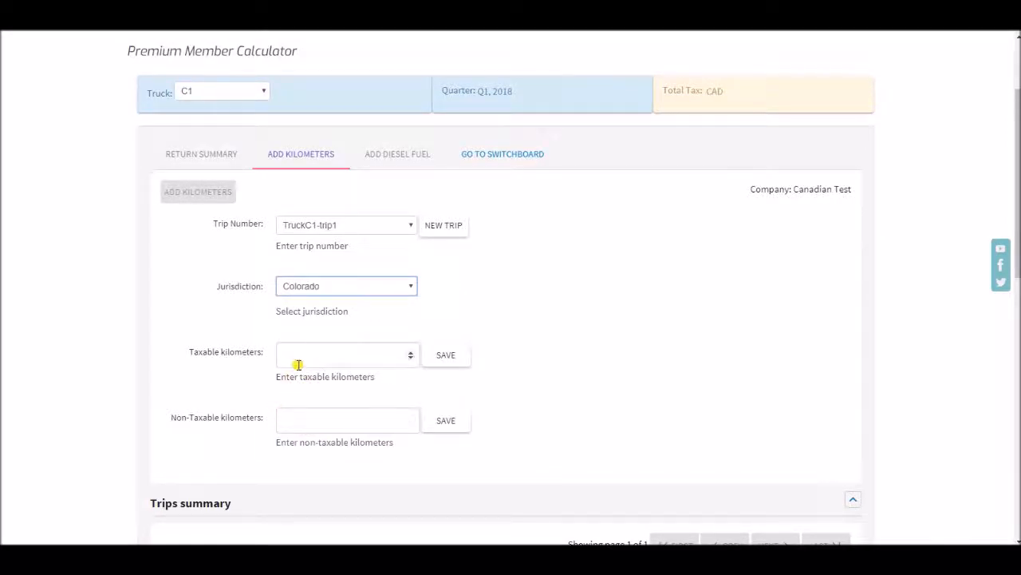
{"action": "left_click", "coordinate": [339, 354]}
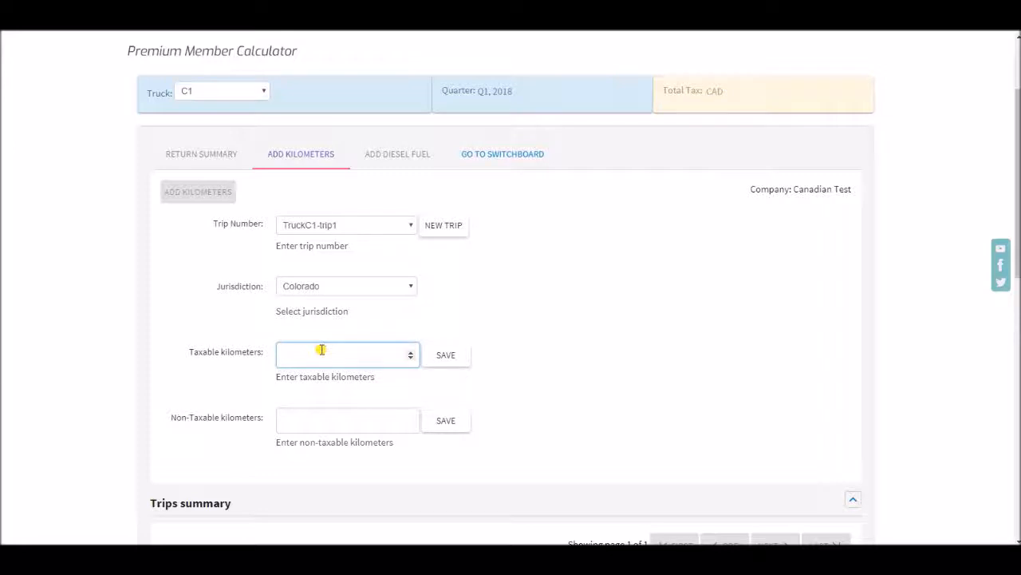
{"action": "type", "text": "1987"}
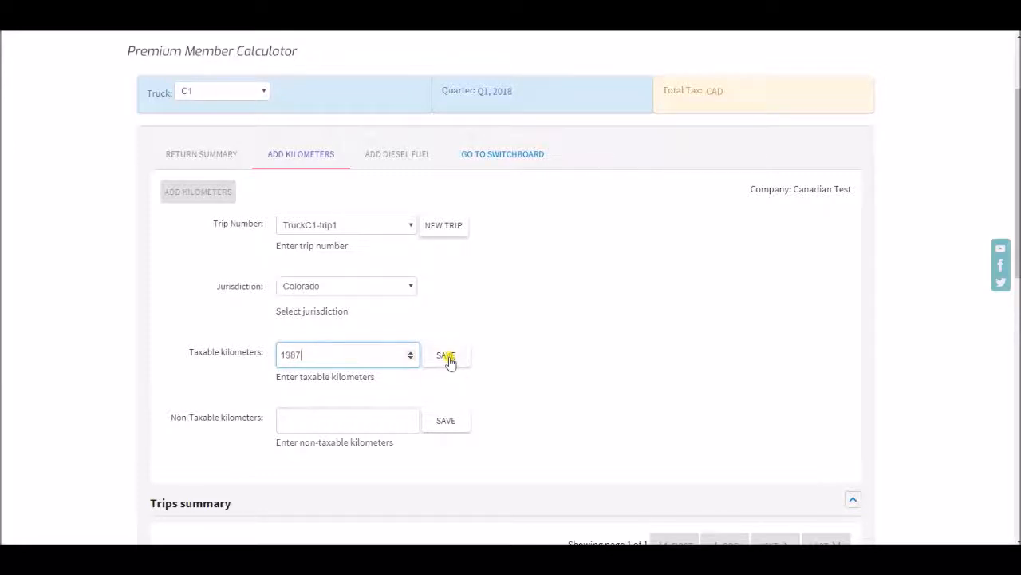
{"action": "left_click", "coordinate": [447, 355]}
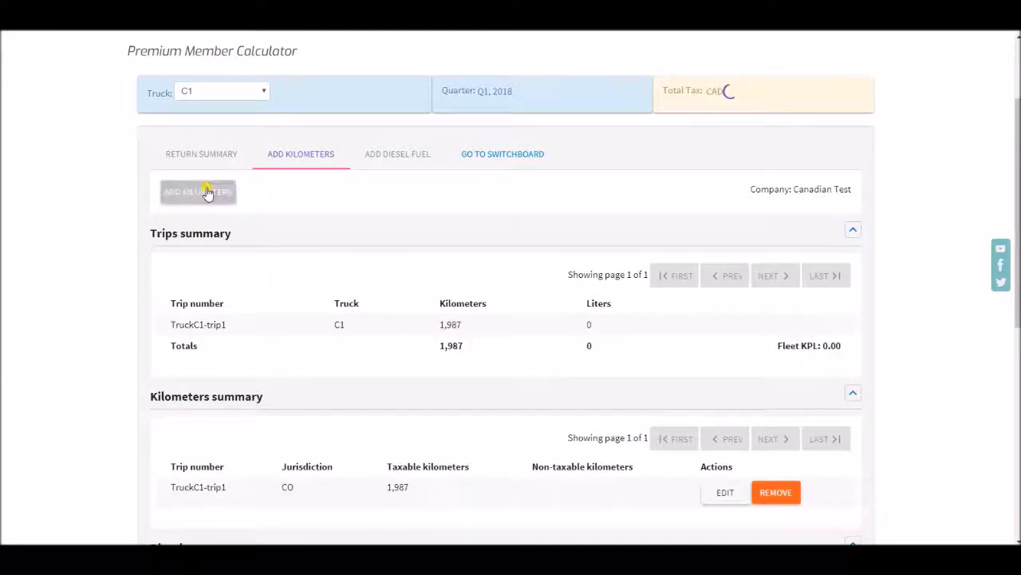
{"action": "left_click", "coordinate": [198, 191]}
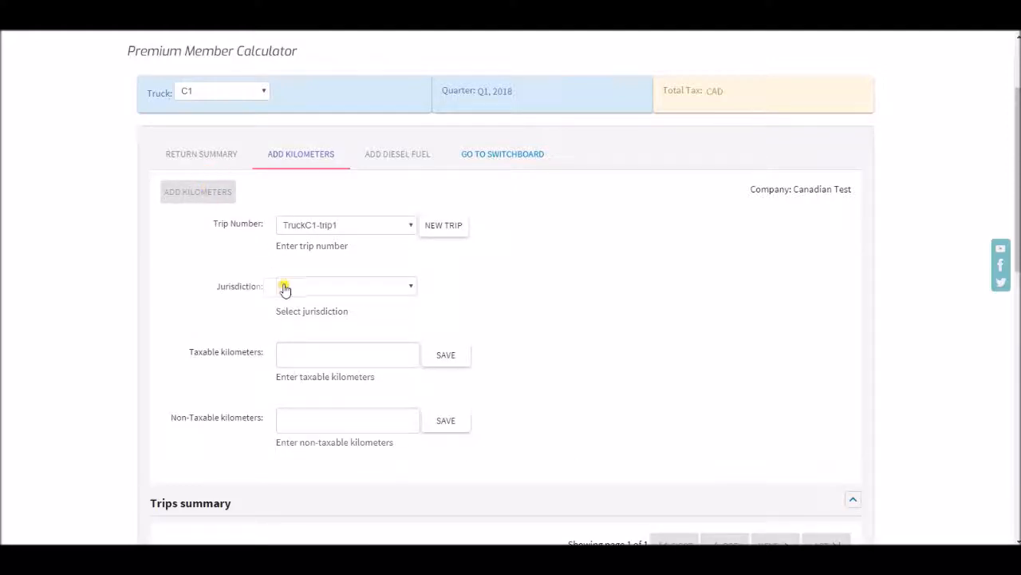
{"action": "left_click", "coordinate": [345, 284]}
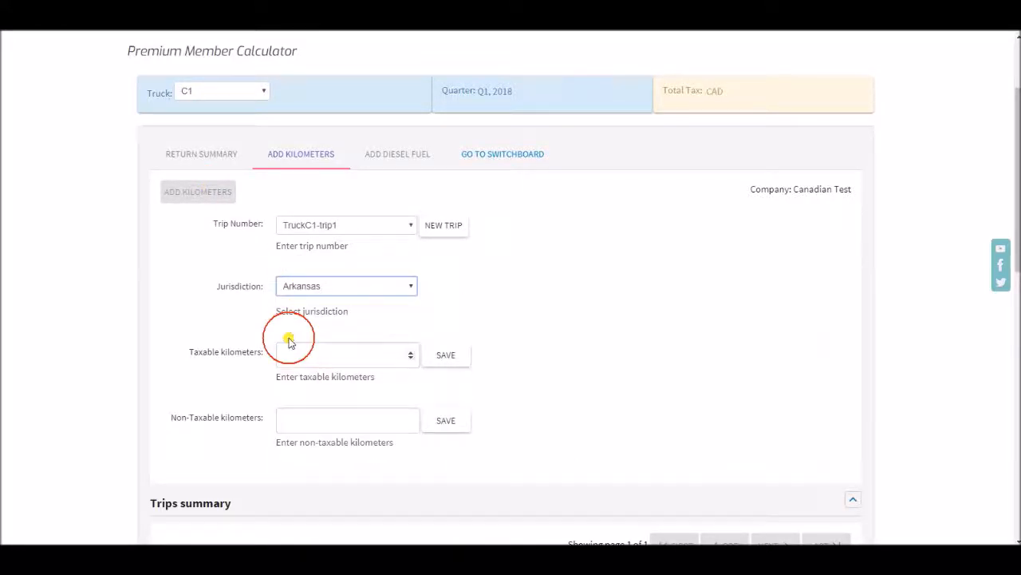
{"action": "left_click", "coordinate": [339, 355]}
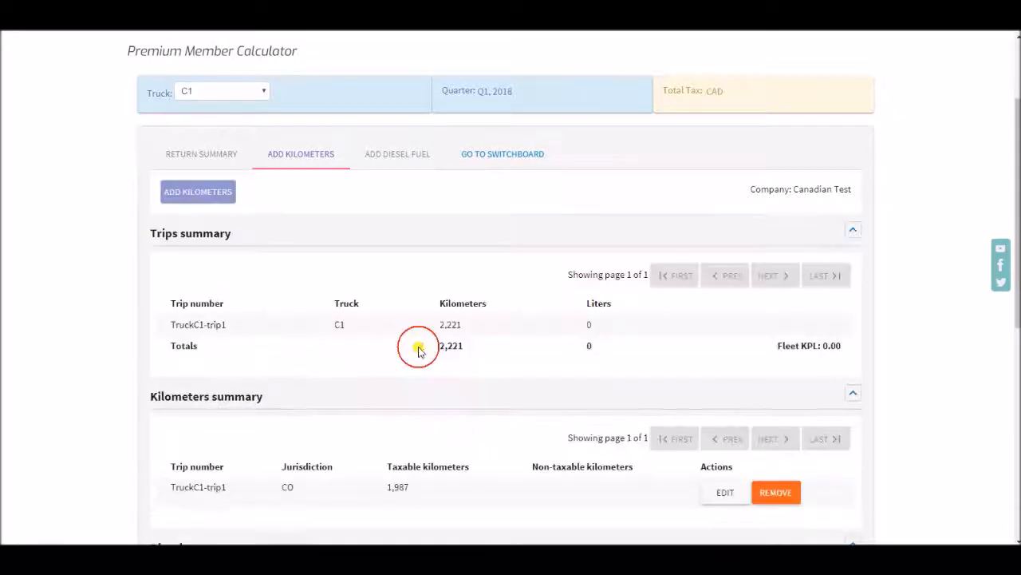
{"action": "left_click", "coordinate": [198, 191]}
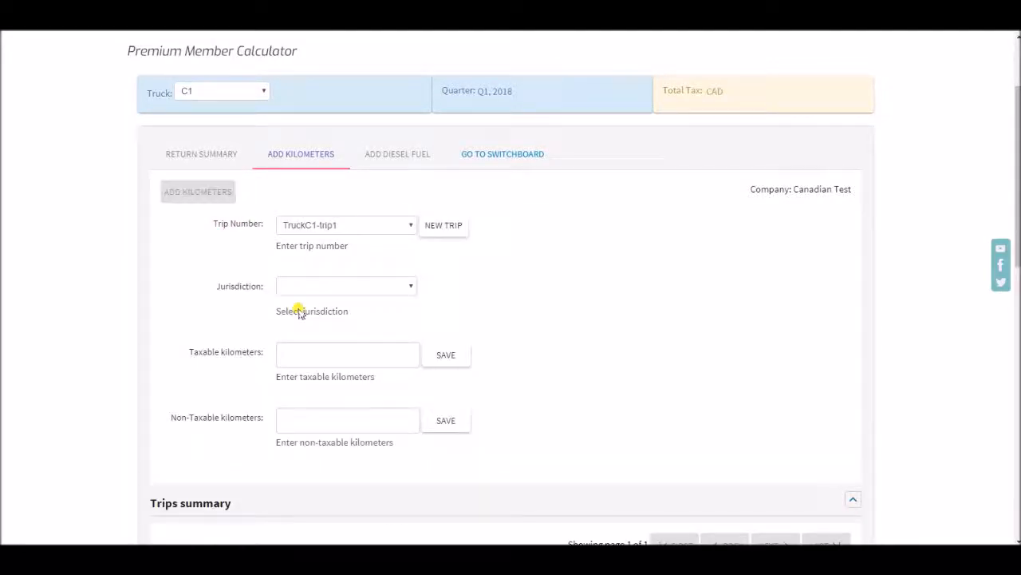
- Record 456 taxable kilometers in Alberta for trip TruckC1-trip1
{"action": "left_click", "coordinate": [345, 286]}
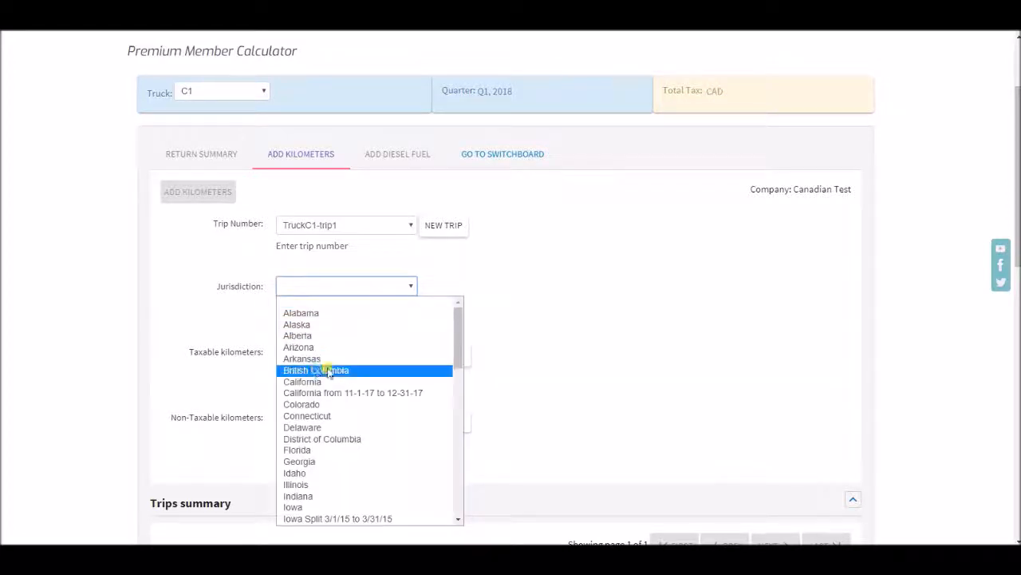
{"action": "left_click", "coordinate": [296, 335]}
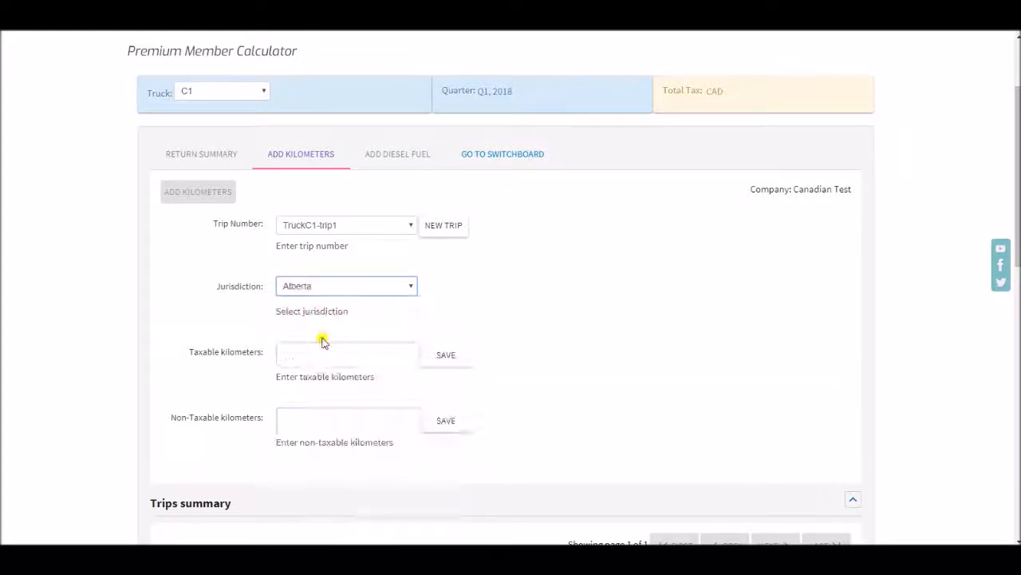
{"action": "type", "text": "456"}
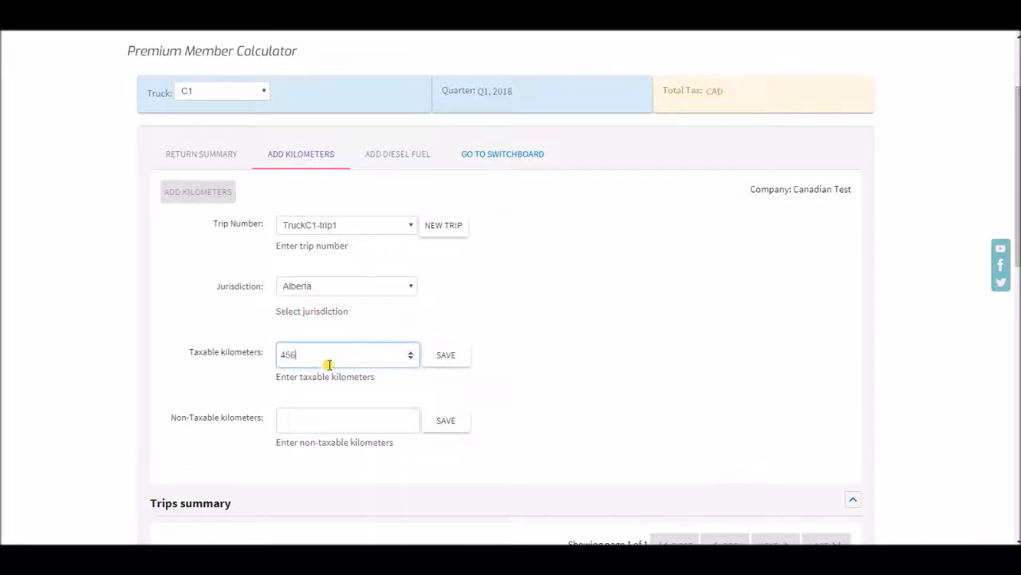
{"action": "left_click", "coordinate": [446, 354]}
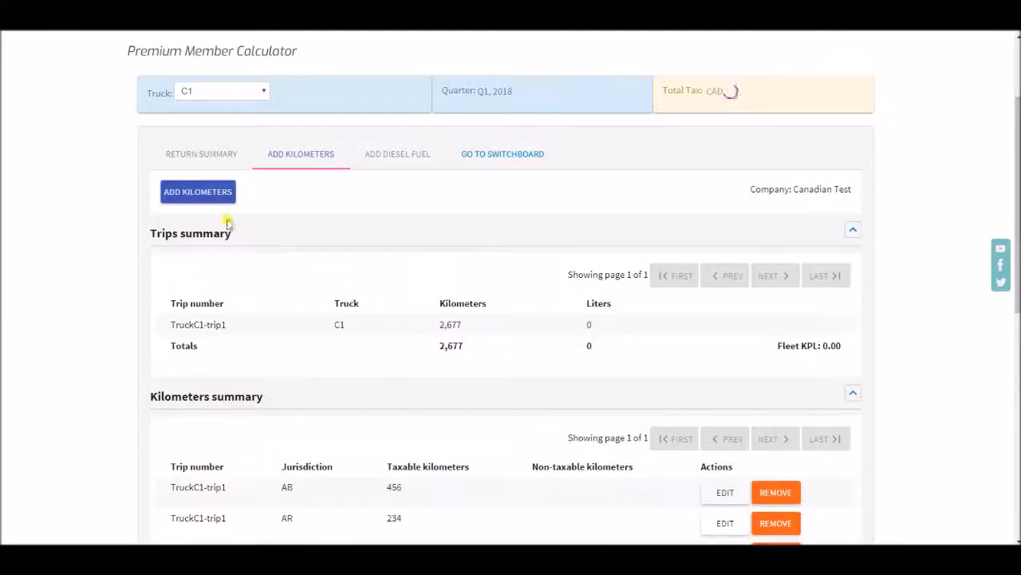
{"action": "left_click", "coordinate": [198, 192]}
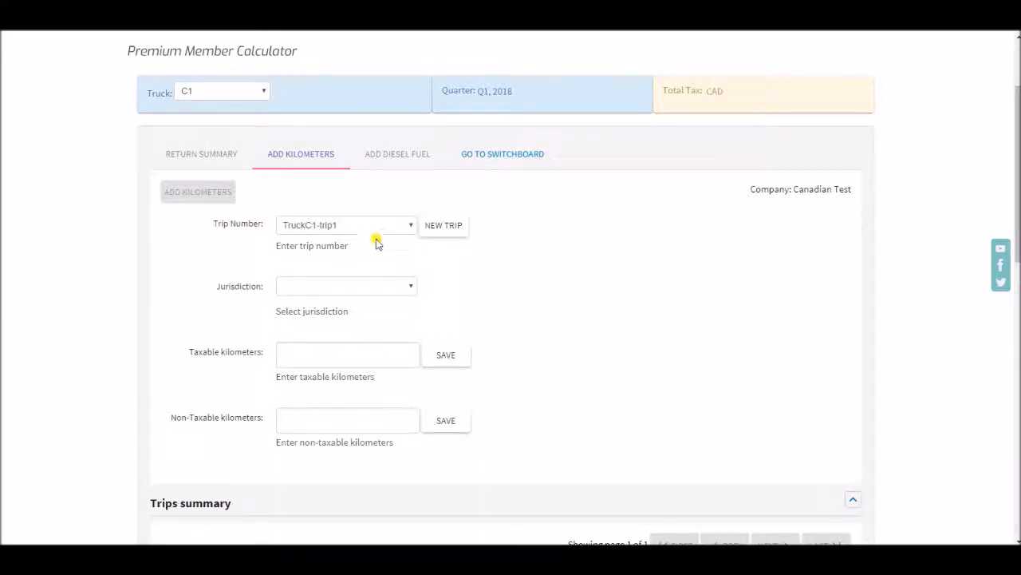
- Record 4,321 taxable kilometers in Nova Scotia, bringing the trip to 6,998 kilometers
{"action": "left_click", "coordinate": [345, 284]}
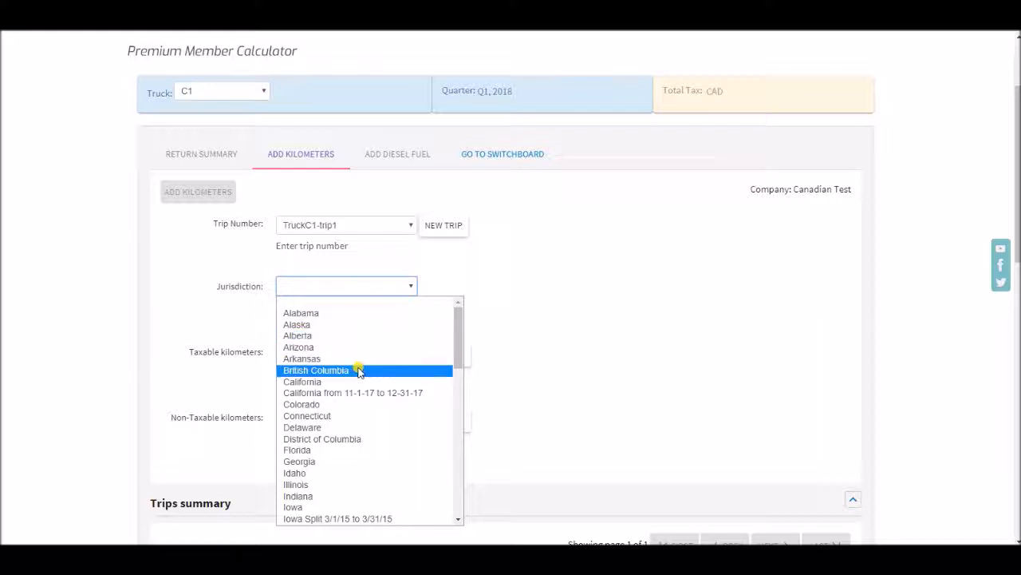
{"action": "scroll", "scroll_direction": "down", "scroll_amount": 3}
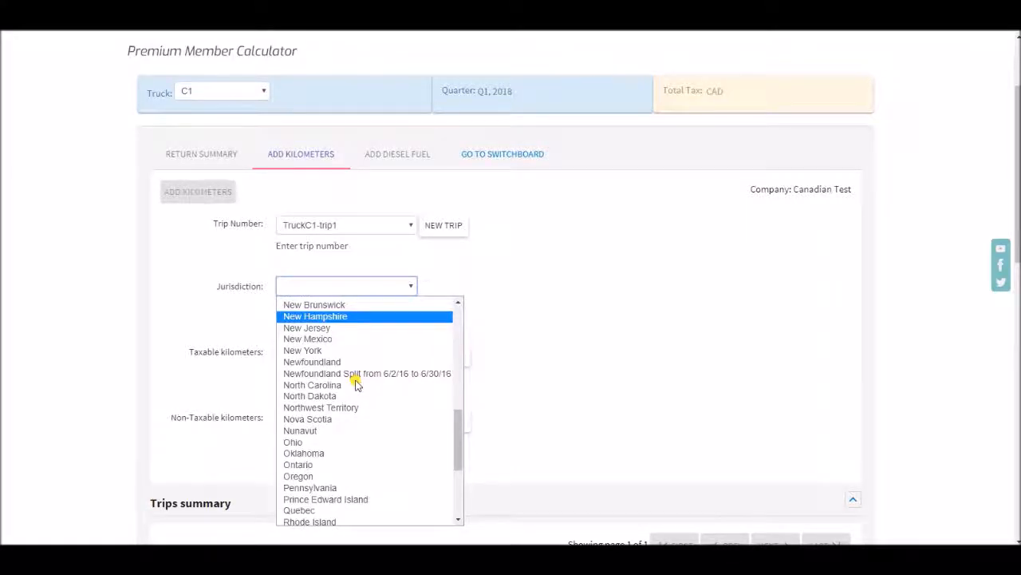
{"action": "mouse_move", "coordinate": [329, 431]}
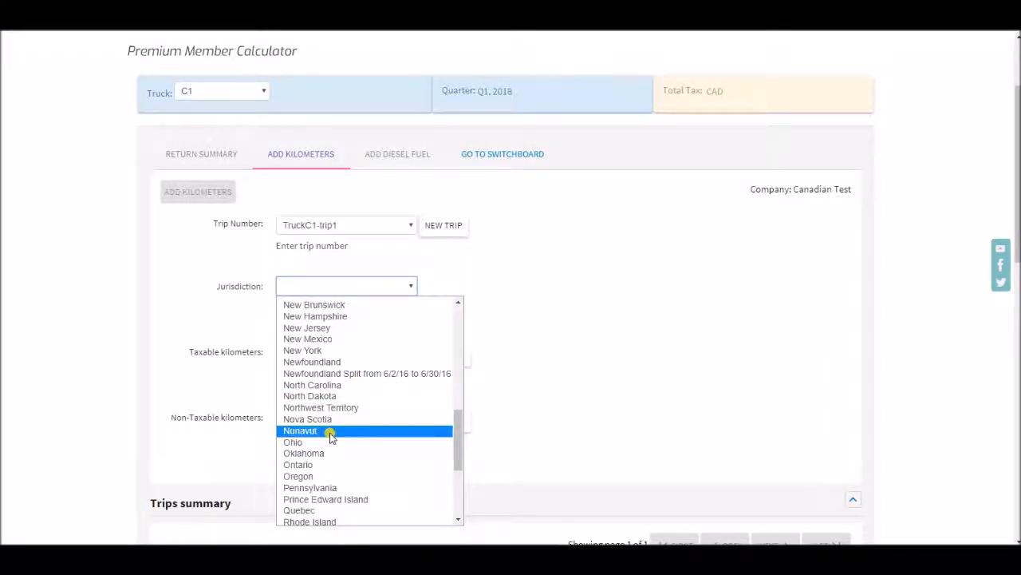
{"action": "left_click", "coordinate": [306, 418]}
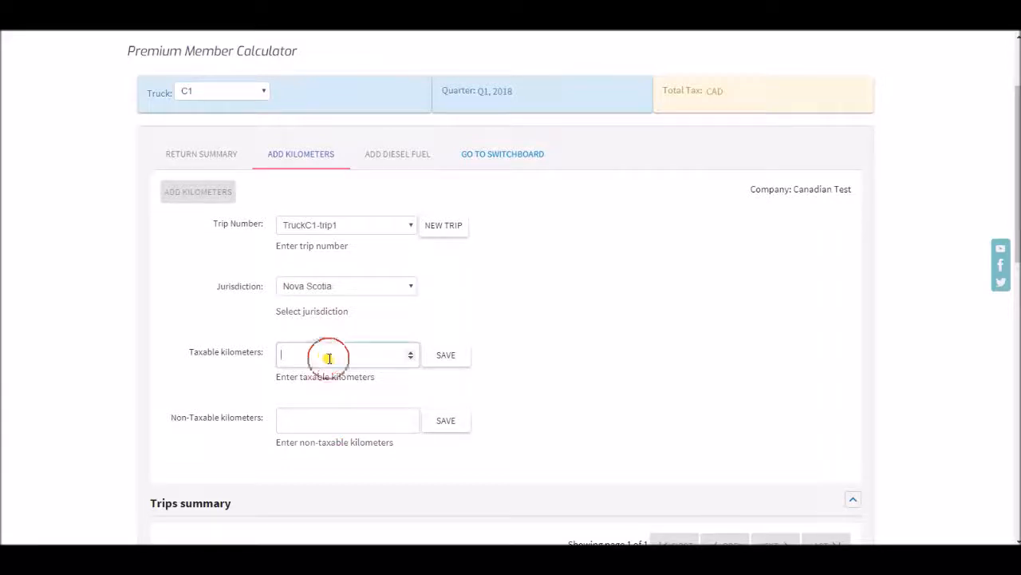
{"action": "type", "text": "4321"}
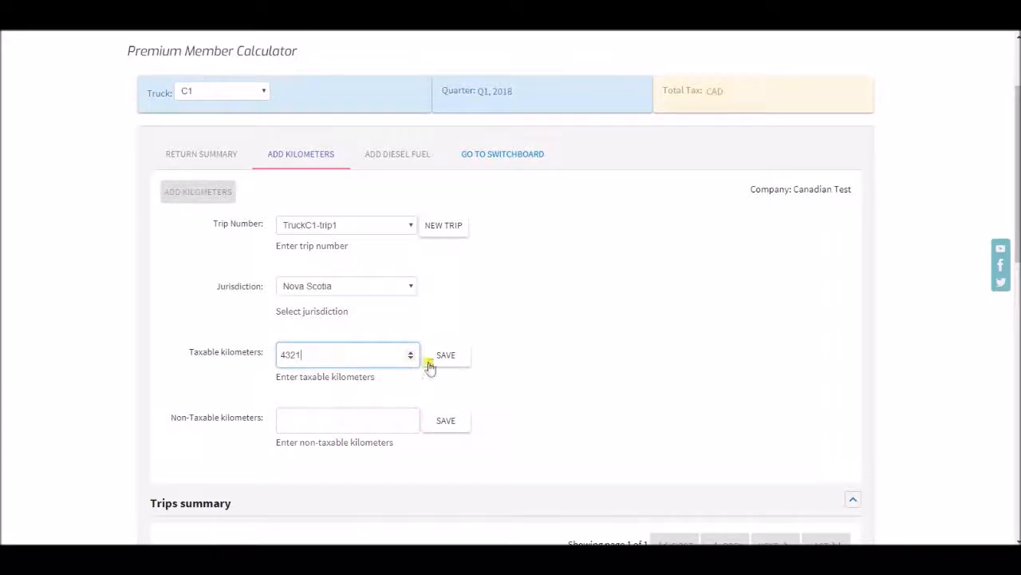
{"action": "left_click", "coordinate": [447, 355]}
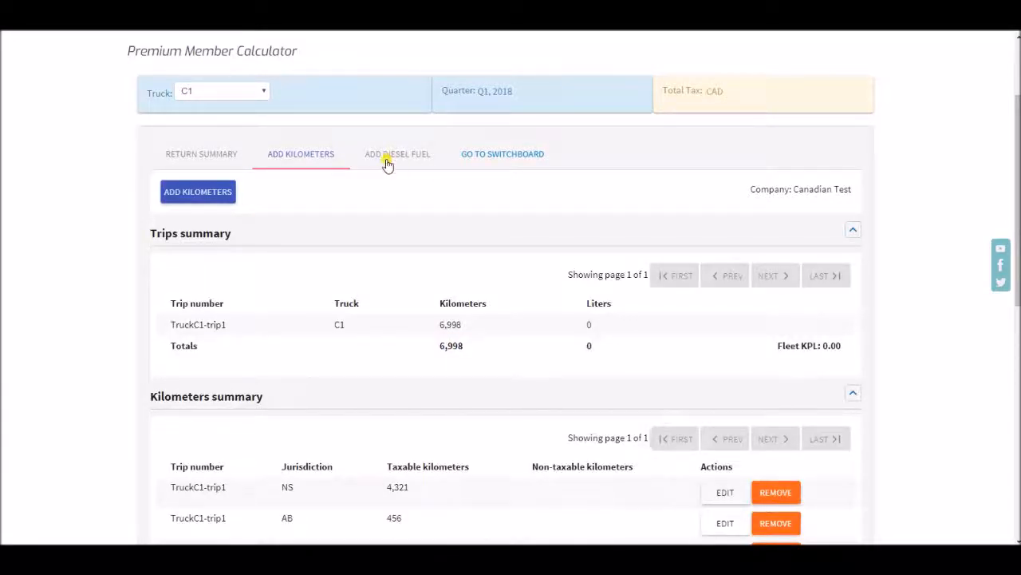
{"action": "left_click", "coordinate": [389, 153]}
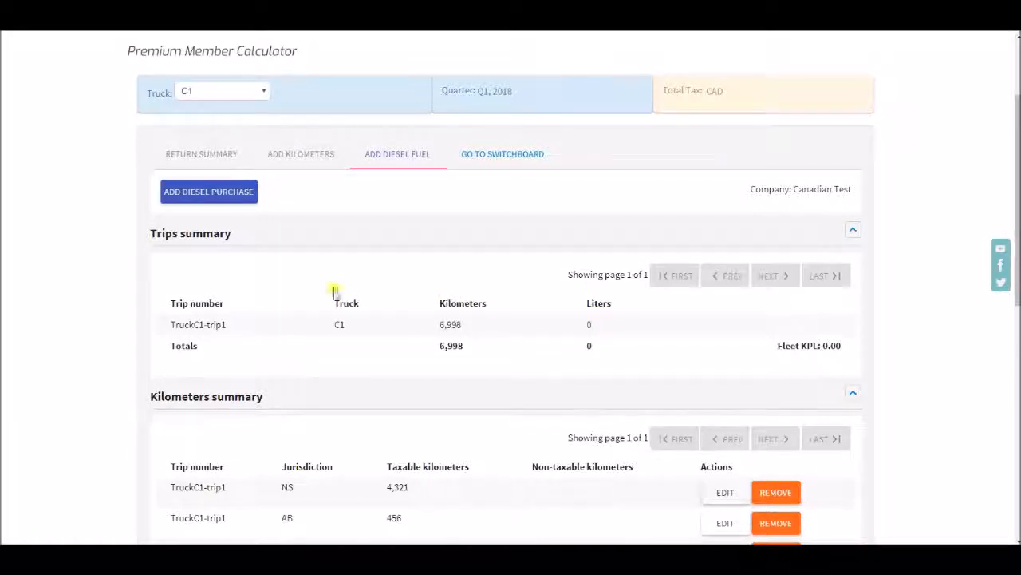
- Record a 123-liter paid diesel purchase in Alabama for TruckC1-trip1
{"action": "left_click", "coordinate": [191, 198]}
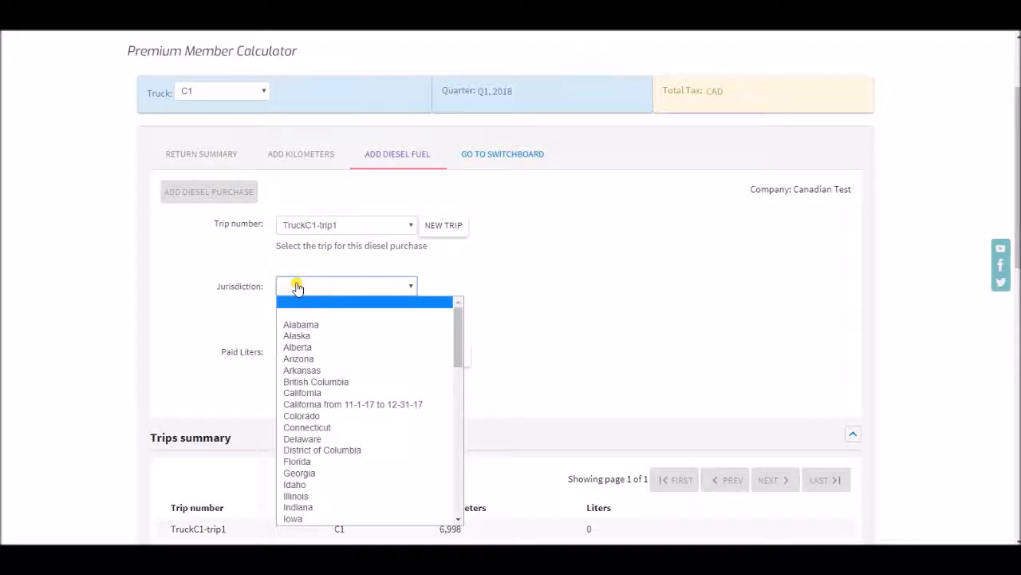
{"action": "left_click", "coordinate": [300, 324]}
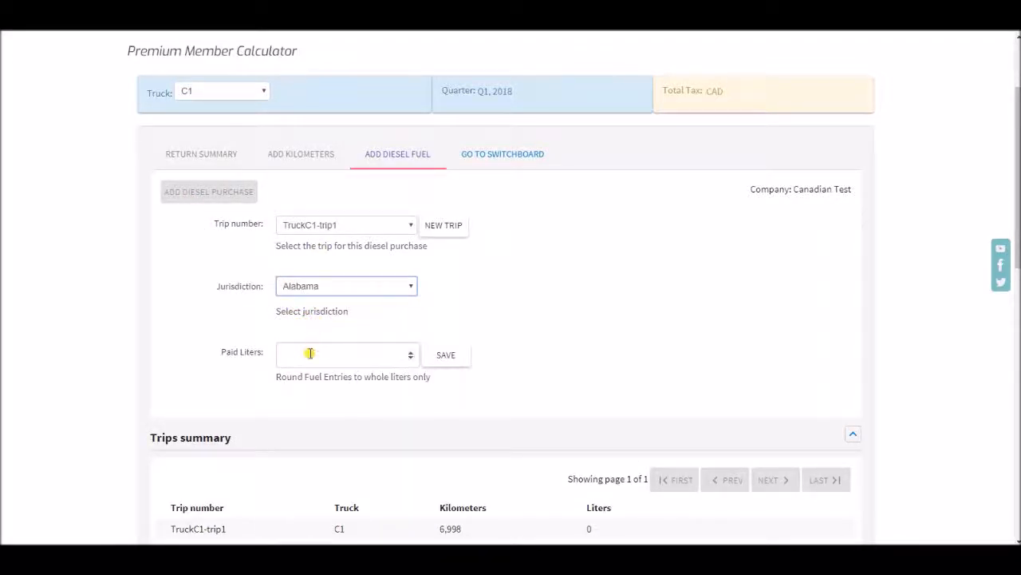
{"action": "type", "text": "1"}
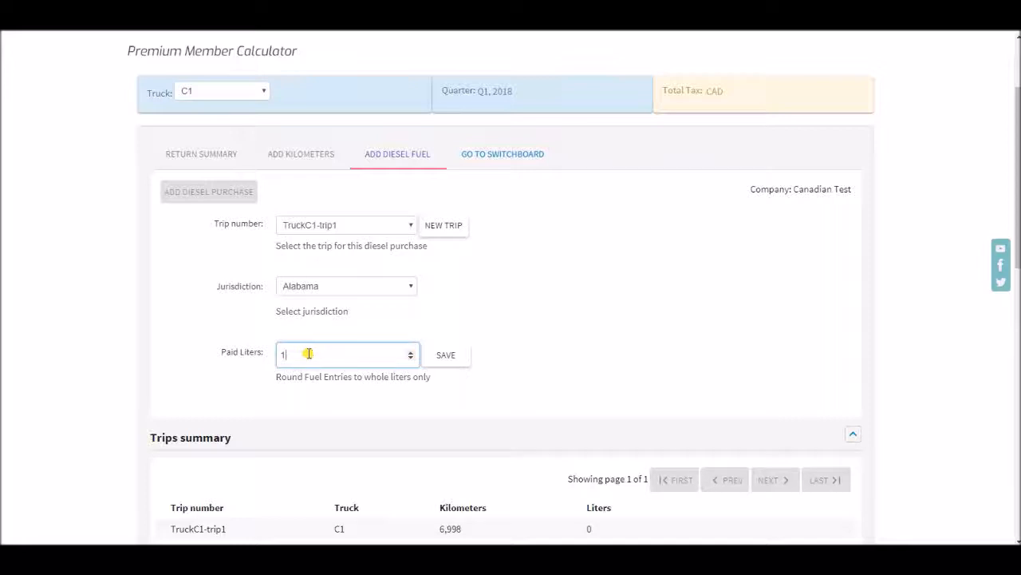
{"action": "type", "text": "23"}
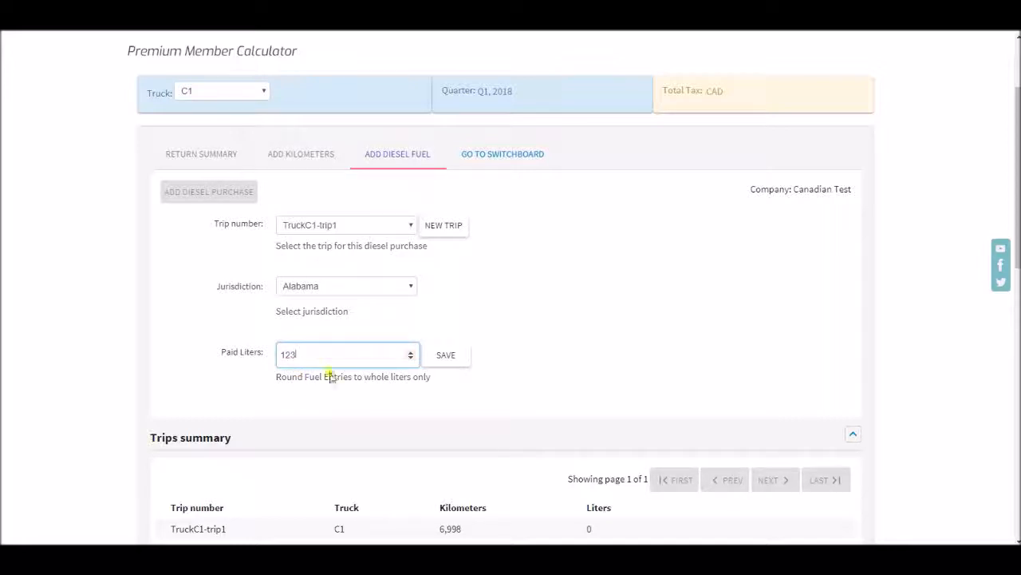
{"action": "left_click", "coordinate": [447, 354]}
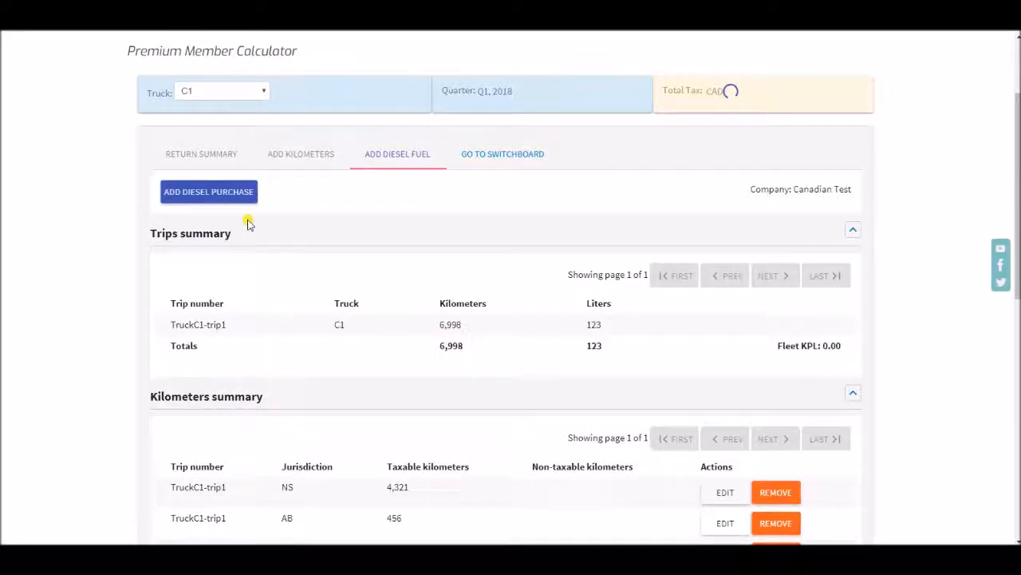
- Record a 567-liter paid diesel purchase in Newfoundland, bringing total liters to 690
{"action": "left_click", "coordinate": [208, 191]}
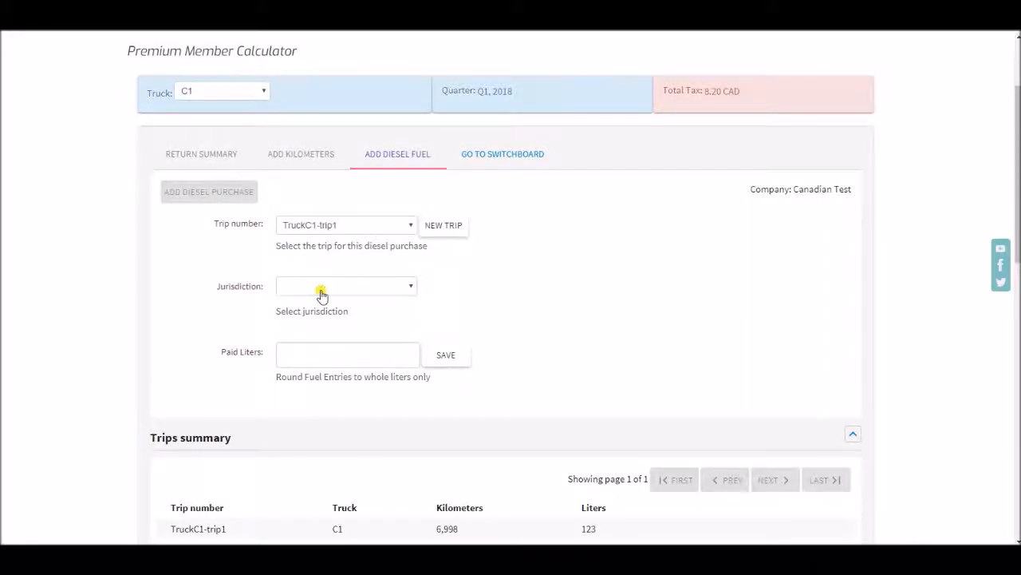
{"action": "left_click", "coordinate": [345, 285]}
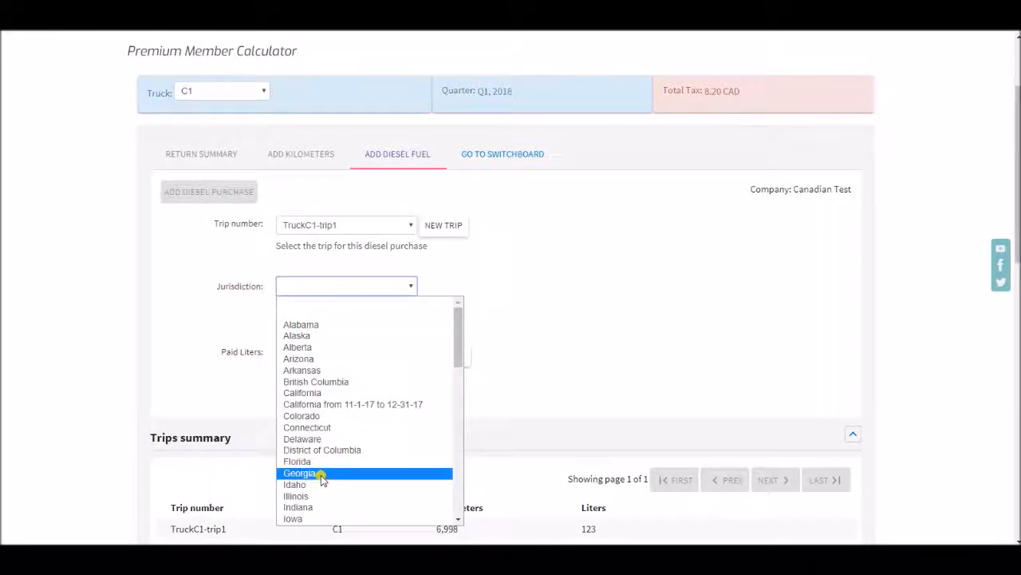
{"action": "scroll", "scroll_direction": "down", "scroll_amount": 3}
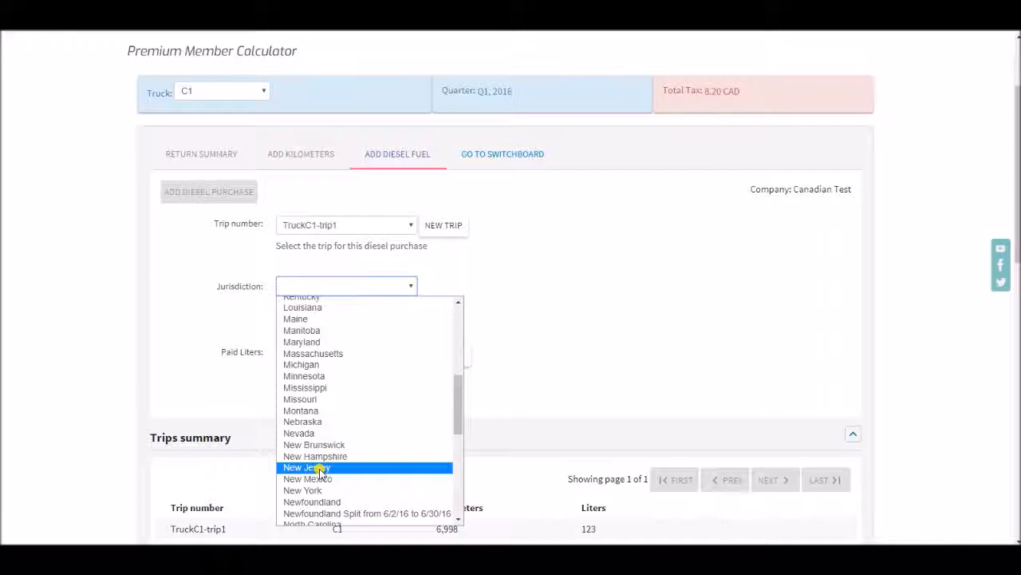
{"action": "mouse_move", "coordinate": [311, 501]}
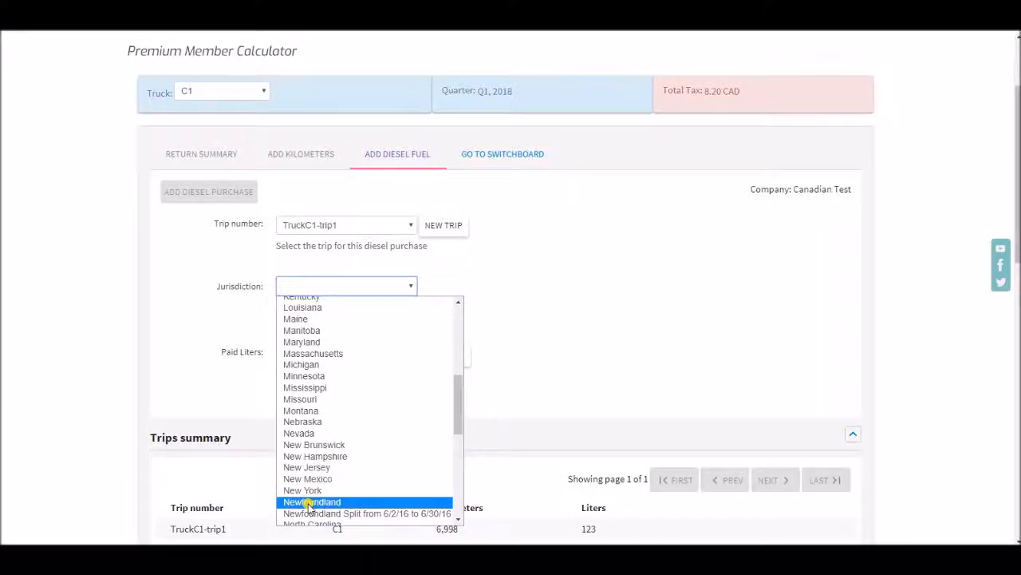
{"action": "left_click", "coordinate": [312, 501]}
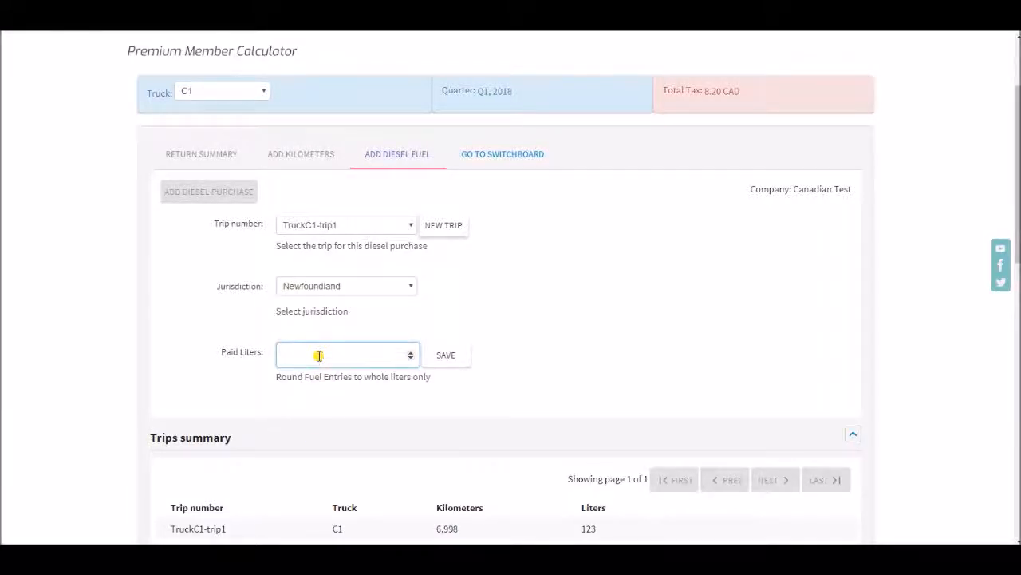
{"action": "type", "text": "567"}
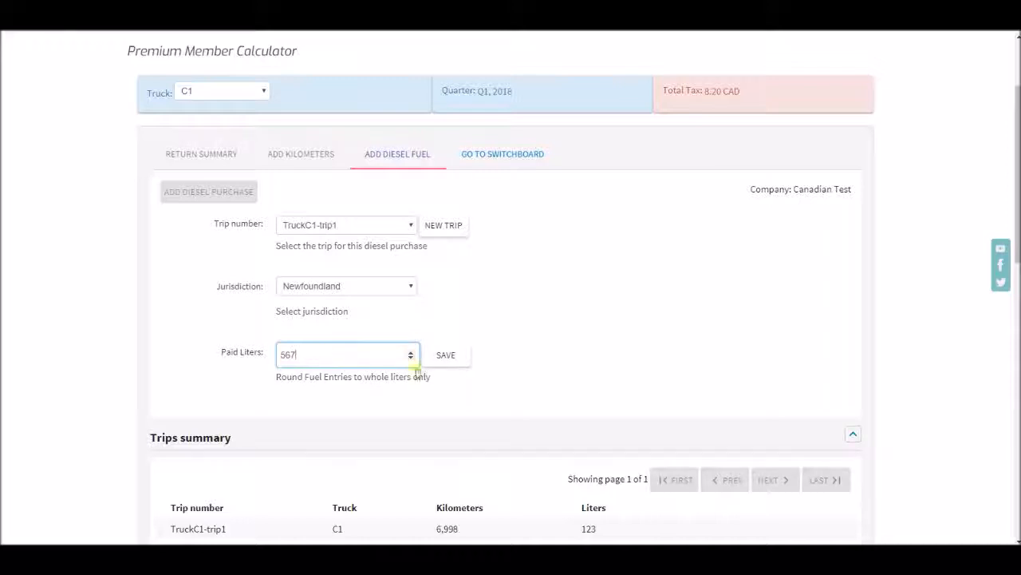
{"action": "left_click", "coordinate": [445, 354]}
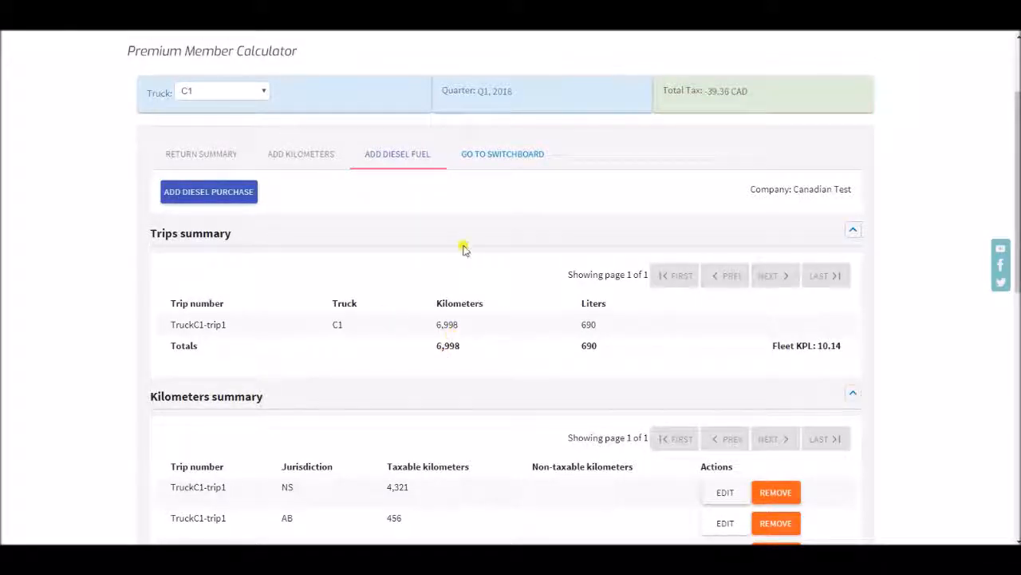
{"action": "mouse_move", "coordinate": [83, 223]}
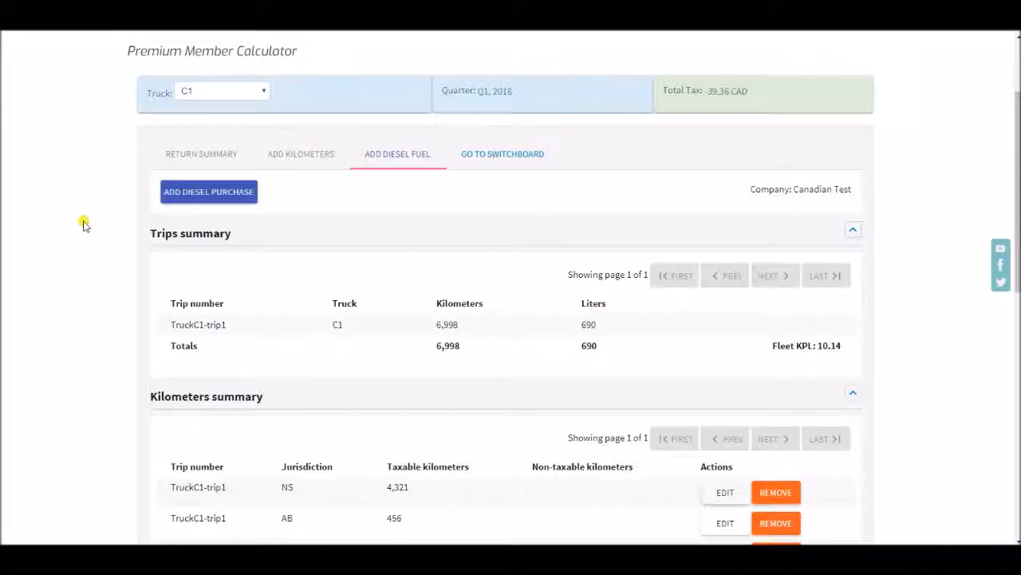
- Generate the Q1 2018 final IFTA report showing total tax of -39.36 CAD
{"action": "scroll", "scroll_direction": "down", "scroll_amount": 3}
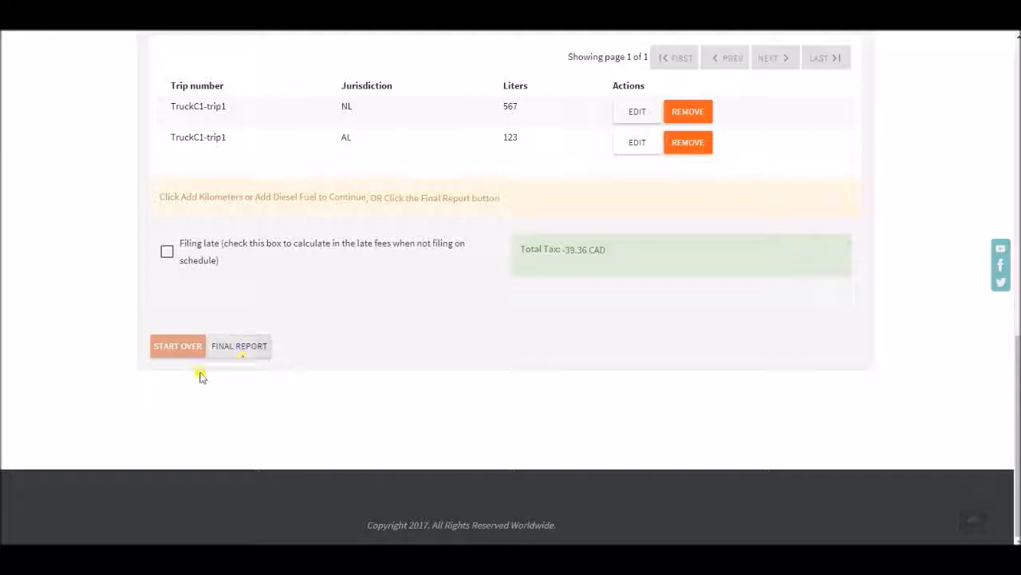
{"action": "left_click", "coordinate": [240, 346]}
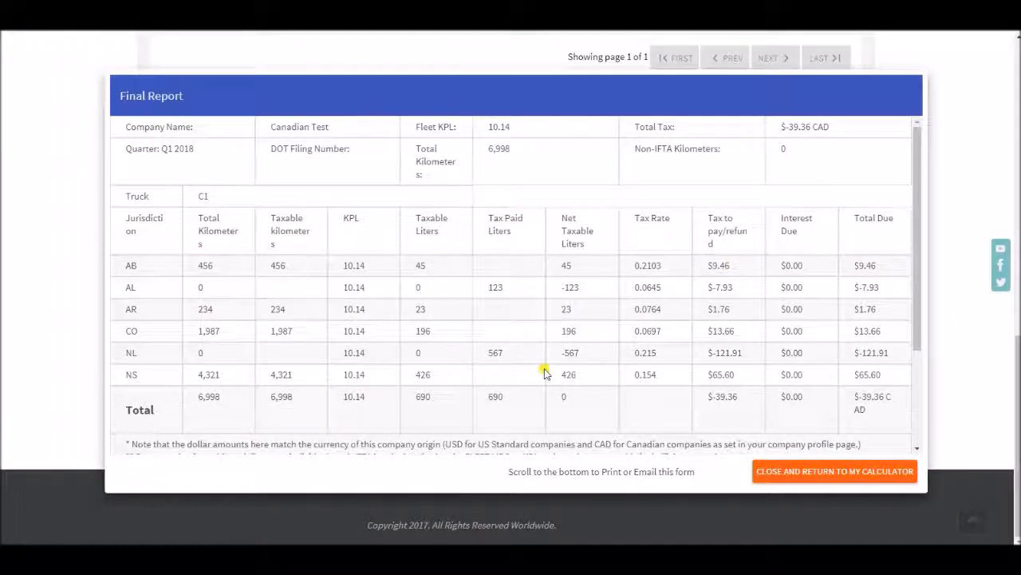
{"action": "mouse_move", "coordinate": [375, 169]}
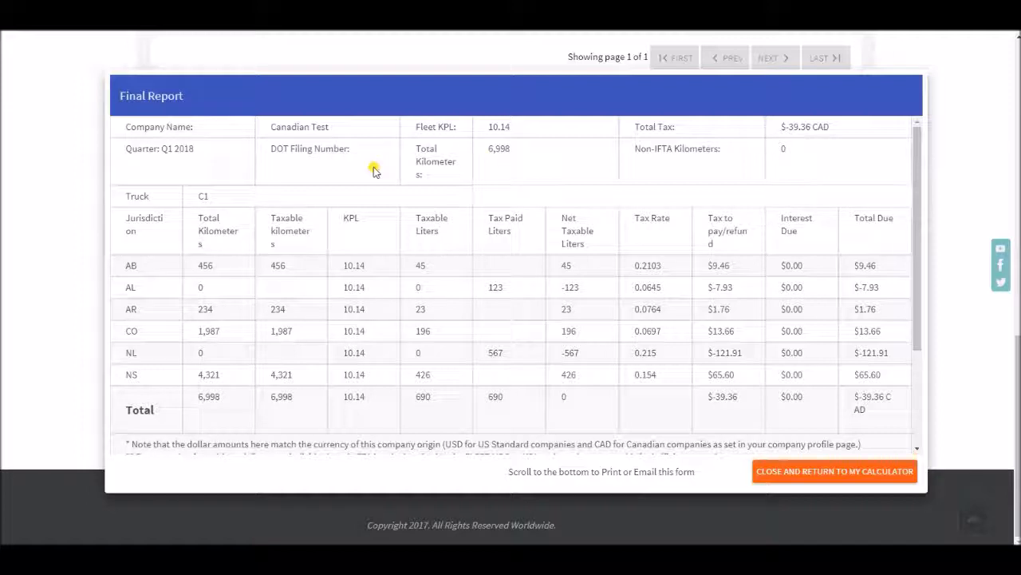
{"action": "mouse_move", "coordinate": [767, 134]}
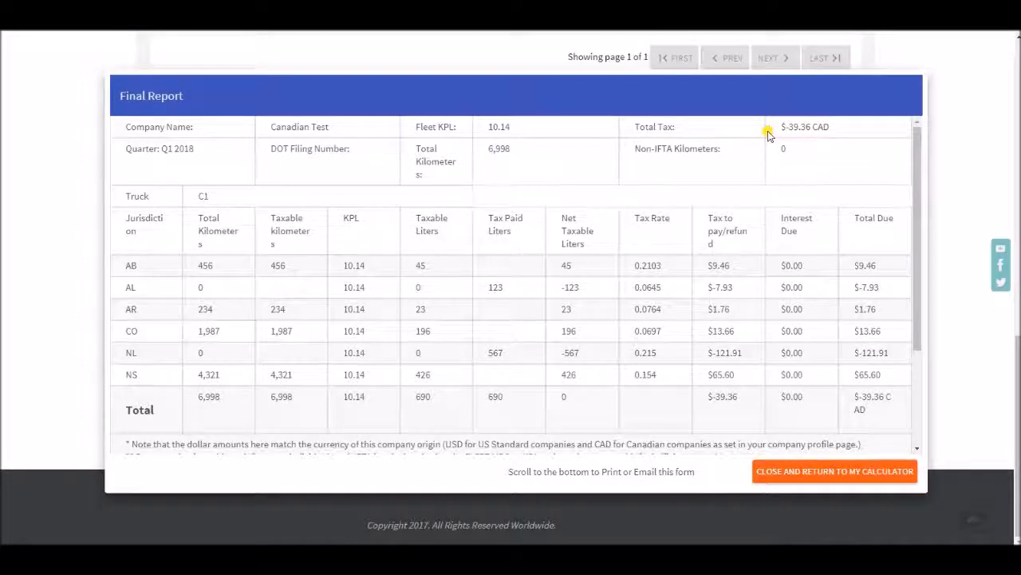